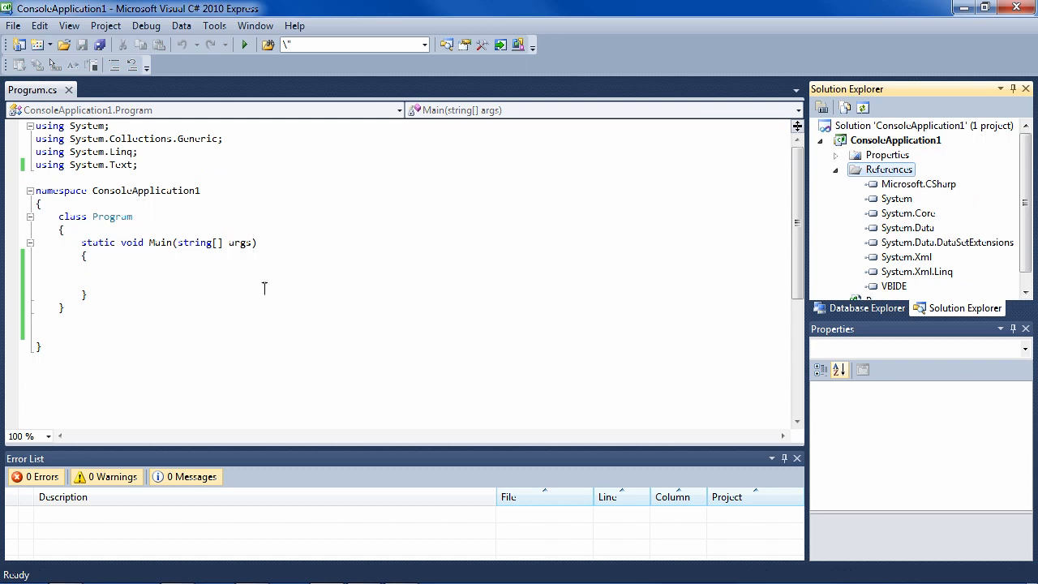
mouse_move(647, 307)
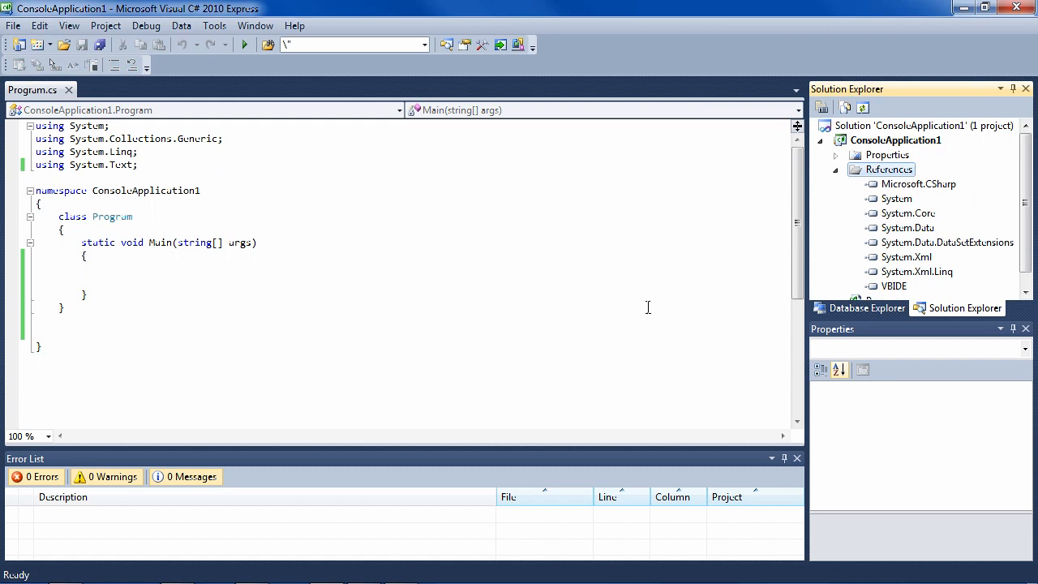
Step: Add the COM reference Microsoft Excel 14.0 Object Library to the console project
right_click(888, 168)
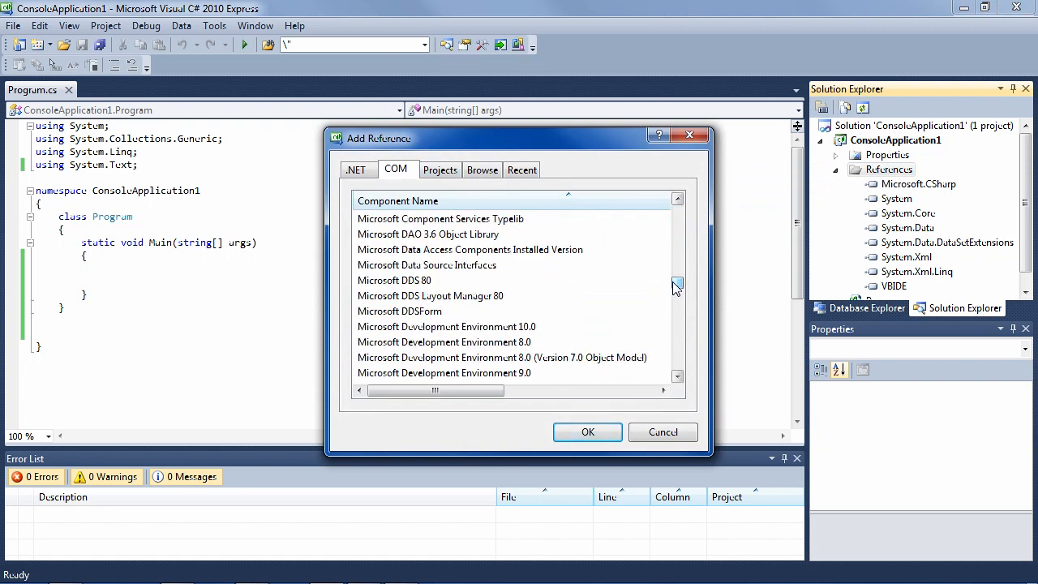
scroll(down, 3)
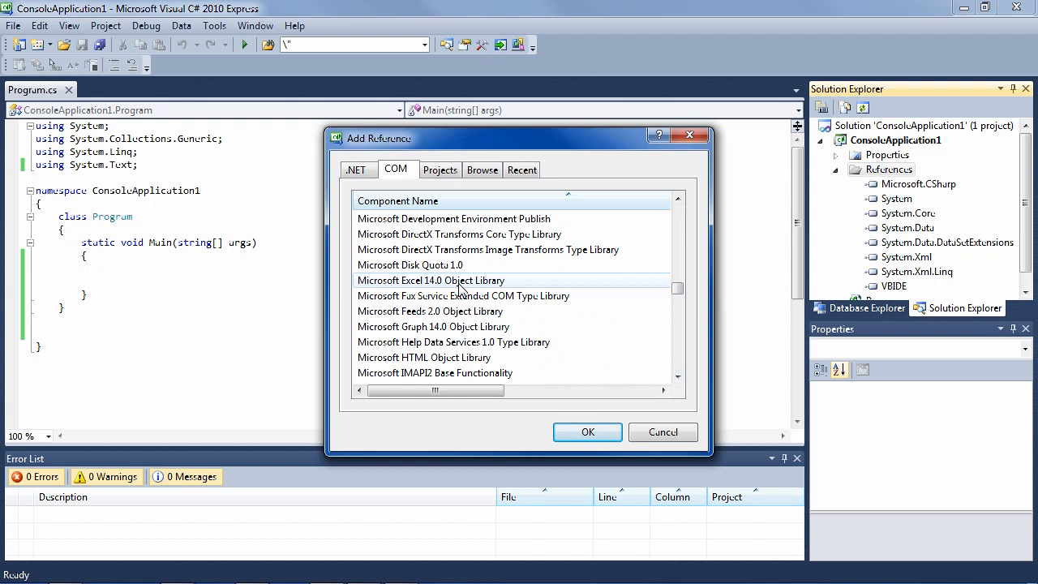
mouse_move(421, 290)
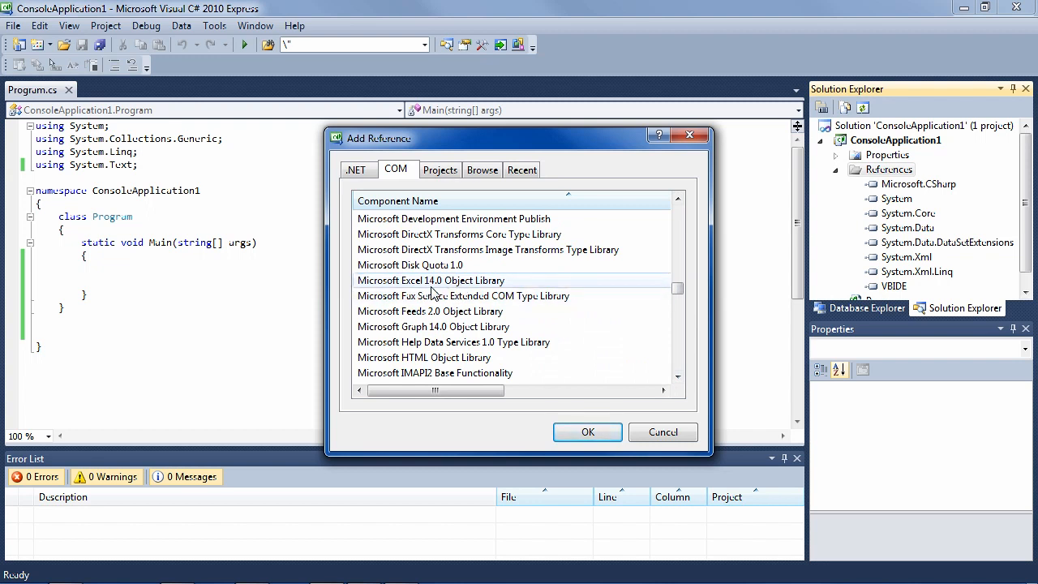
click(431, 280)
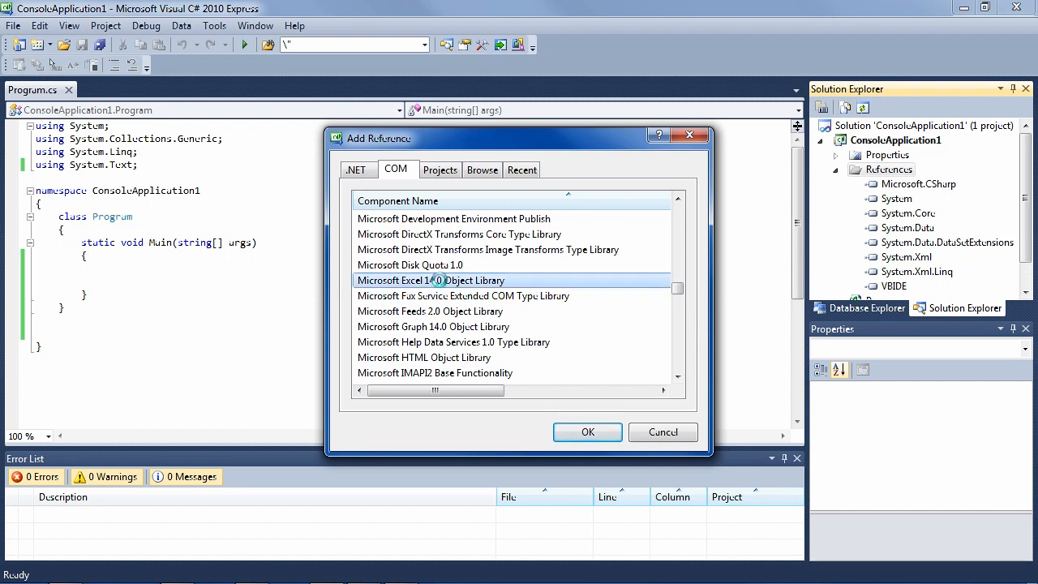
click(587, 431)
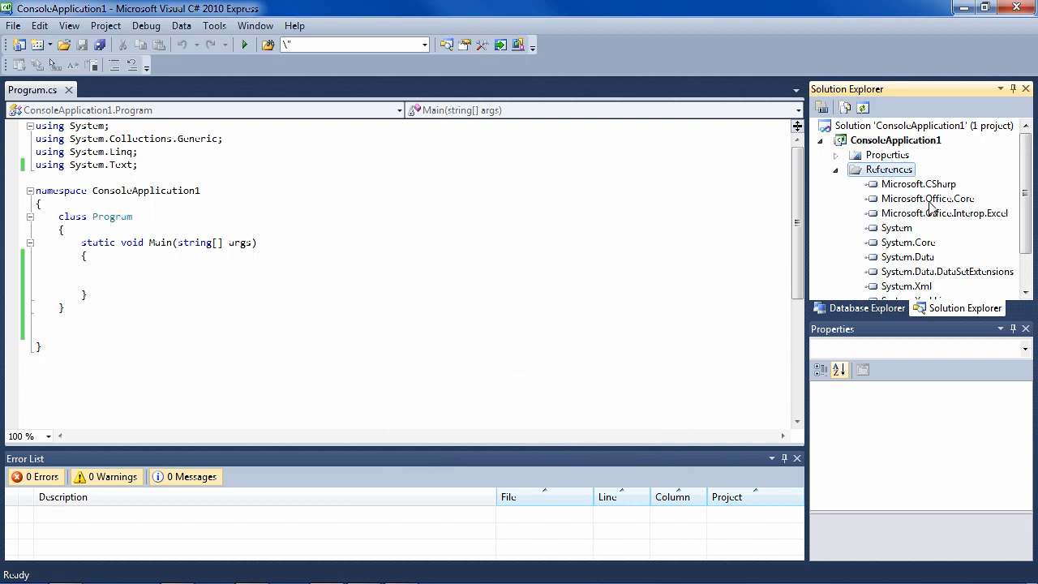
mouse_move(1005, 223)
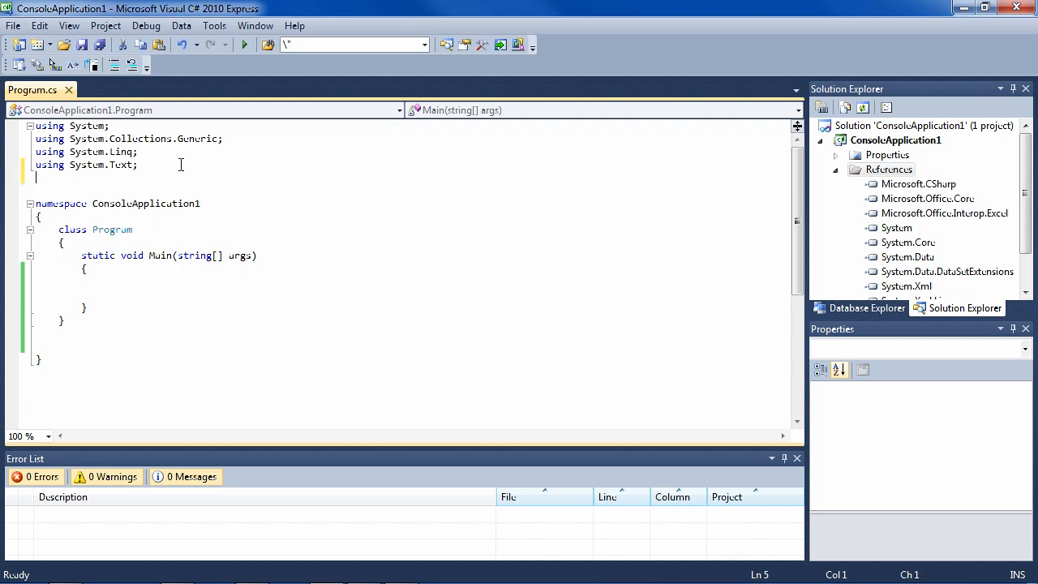
Step: Type 'using Microsoft.' on a new line below the existing using directives
text(using)
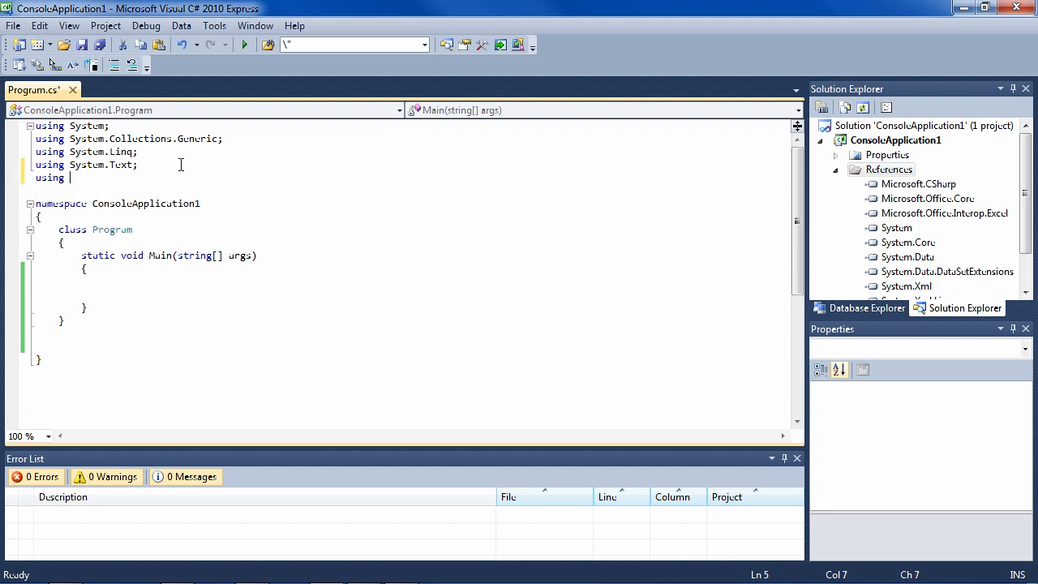
text(Microsoft.)
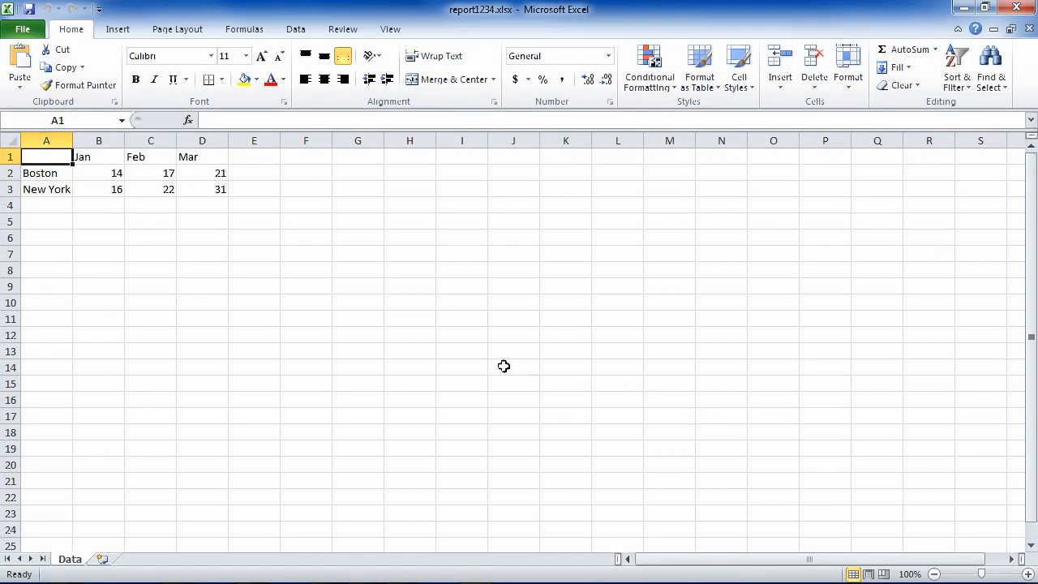
mouse_move(545, 243)
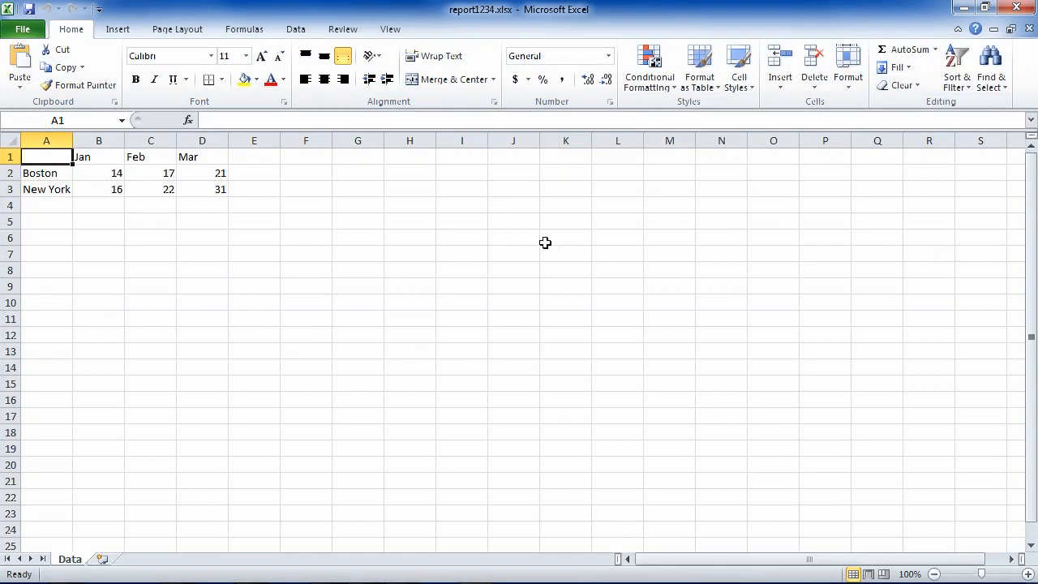
mouse_move(899, 85)
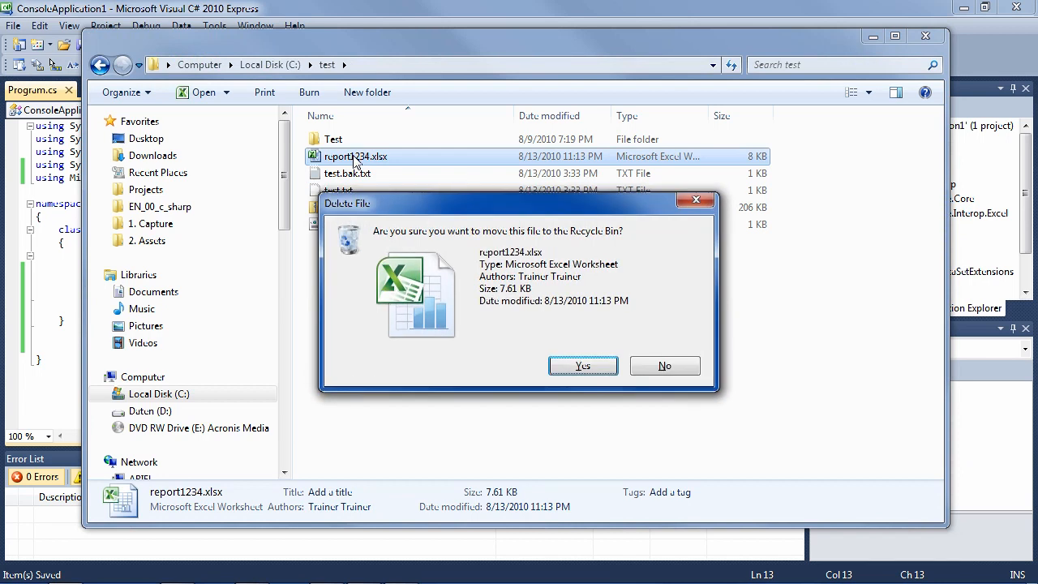
Step: Confirm sending report1234.xlsx to the Recycle Bin
click(582, 366)
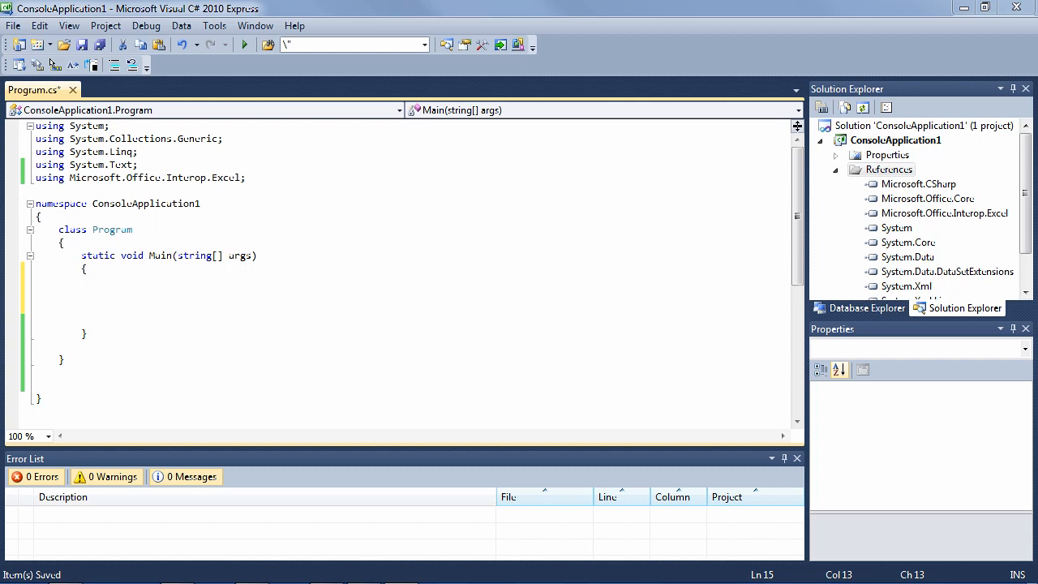
mouse_move(105, 329)
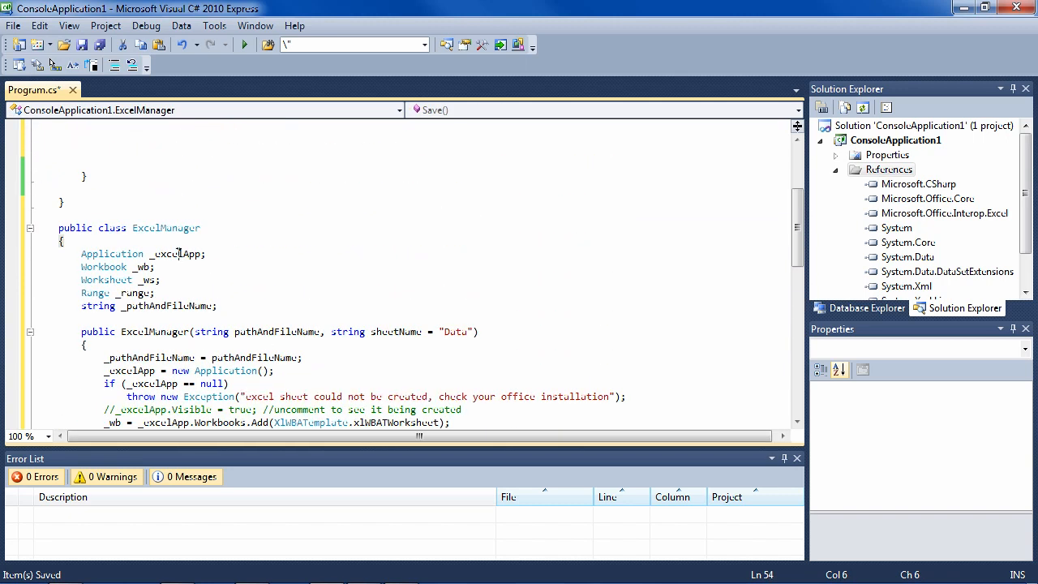
Step: Place the cursor on the ExcelManager _ws worksheet field declaration
scroll(up, 3)
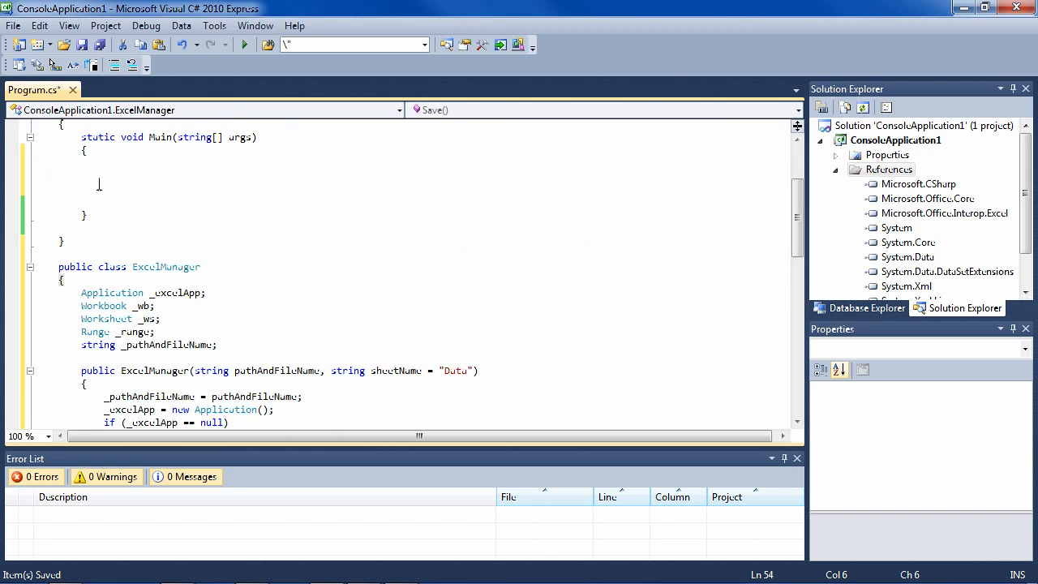
mouse_move(130, 326)
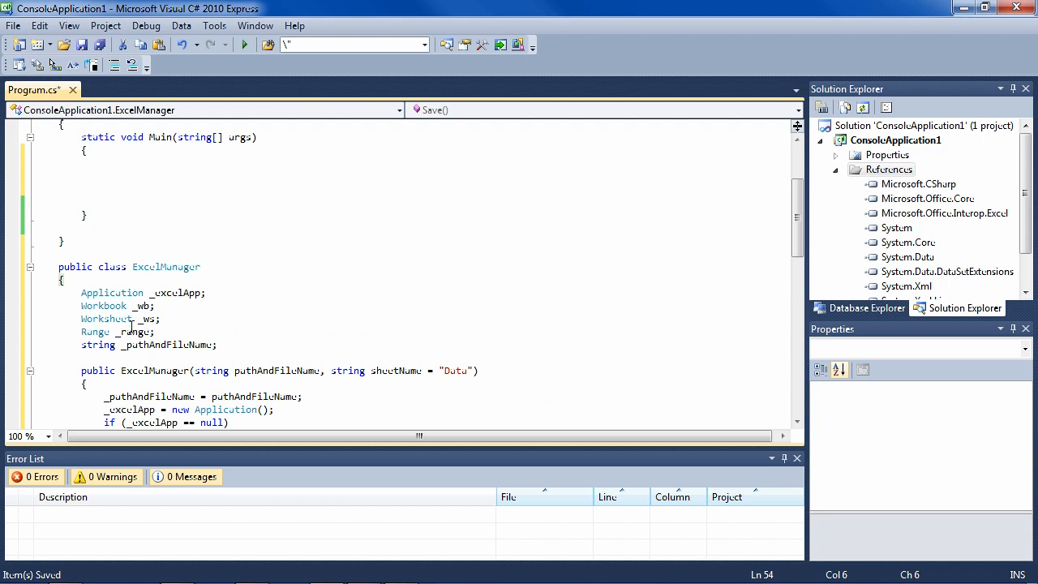
click(216, 303)
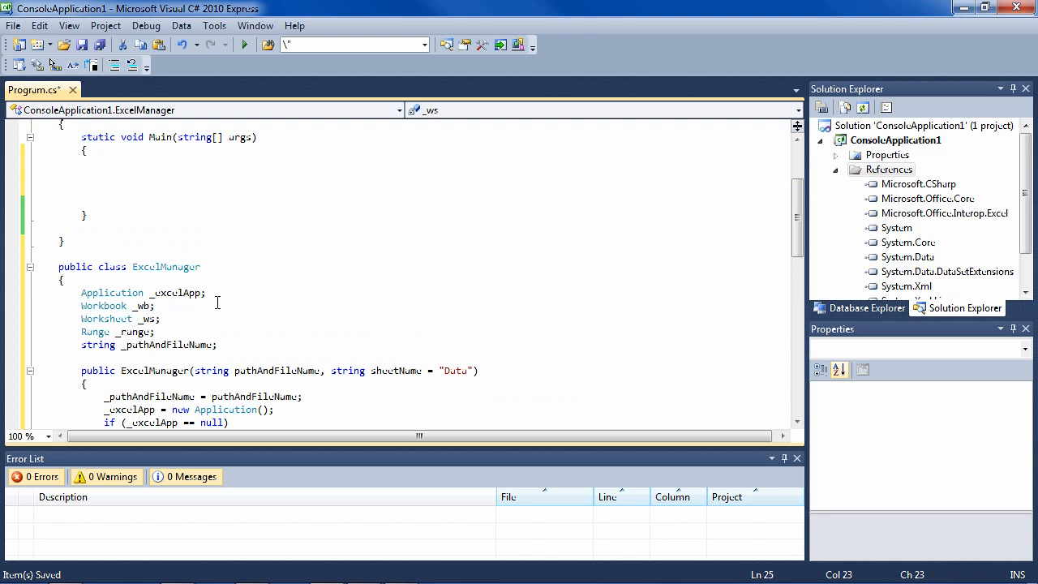
scroll(down, 3)
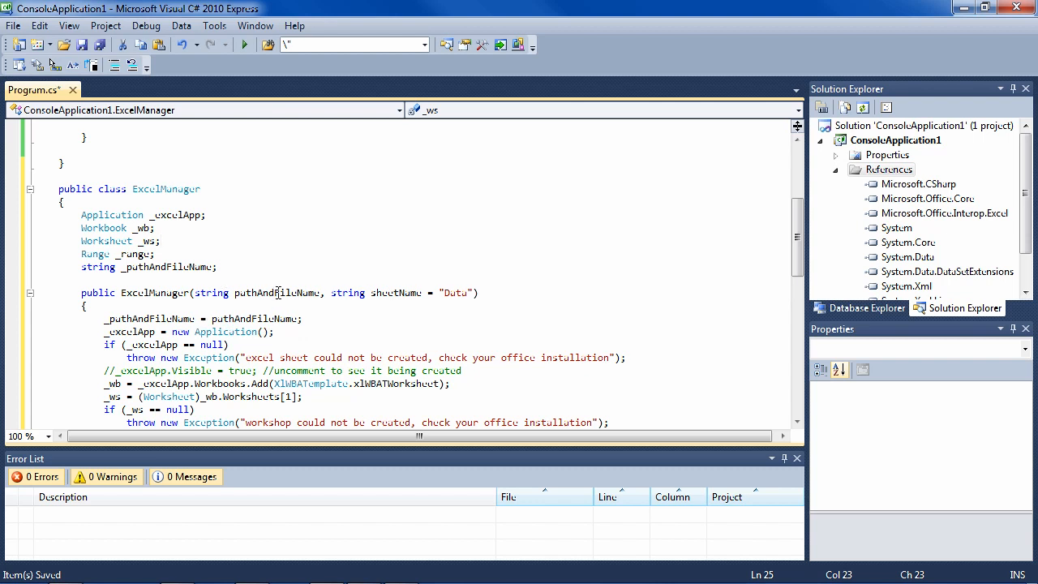
mouse_move(416, 293)
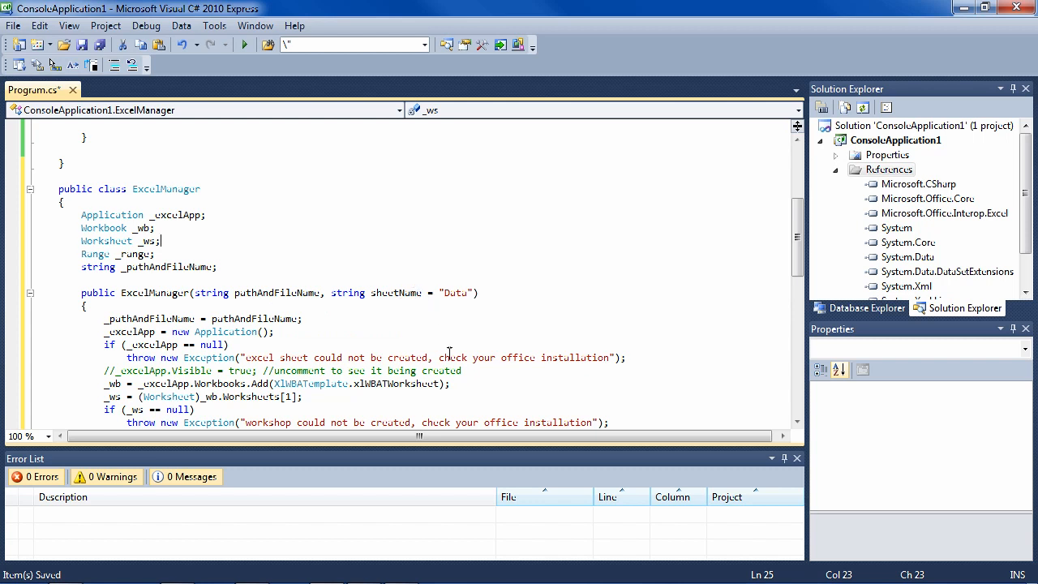
mouse_move(451, 324)
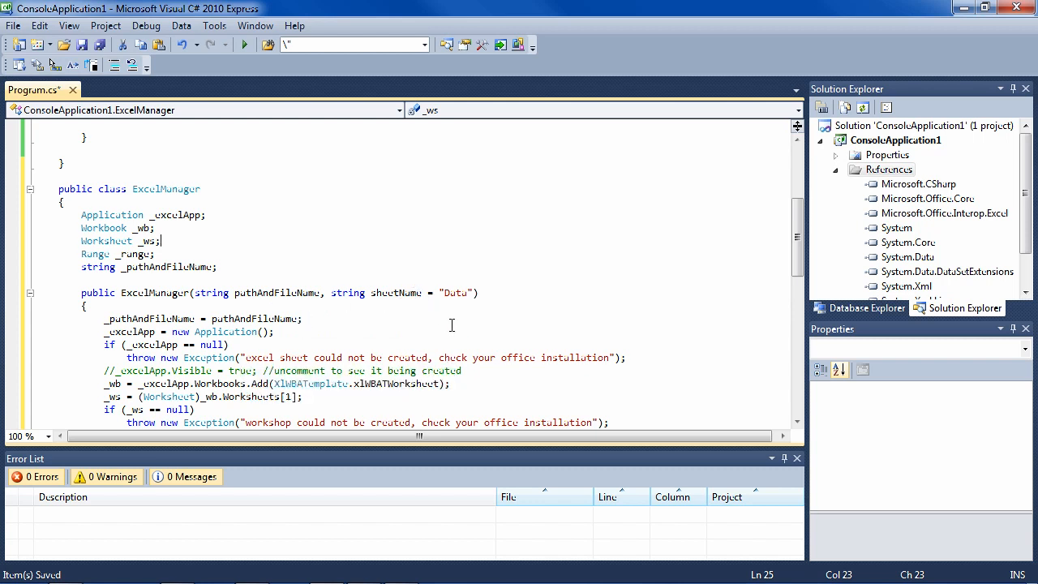
mouse_move(397, 309)
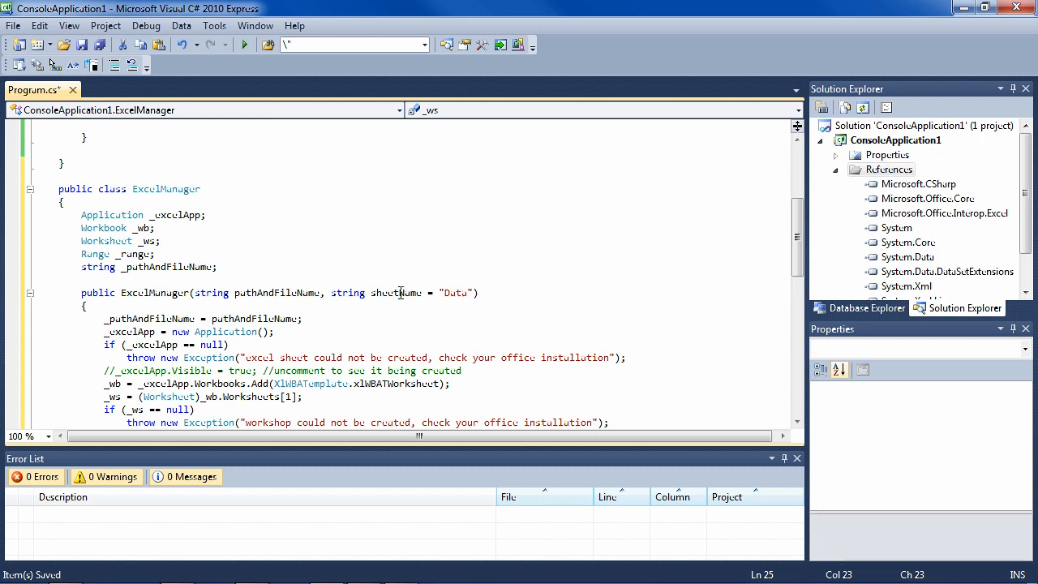
scroll(down, 3)
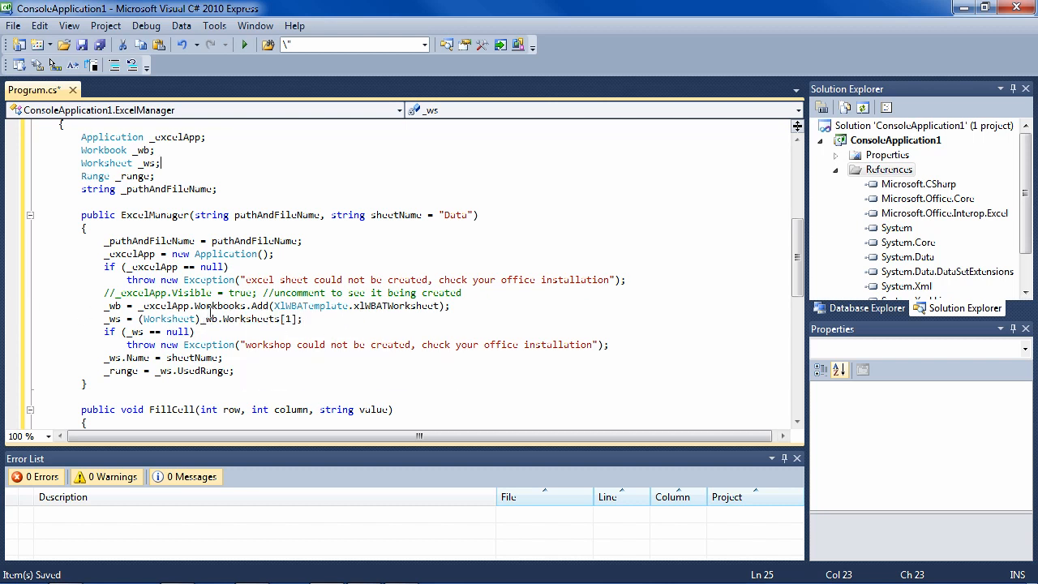
mouse_move(223, 306)
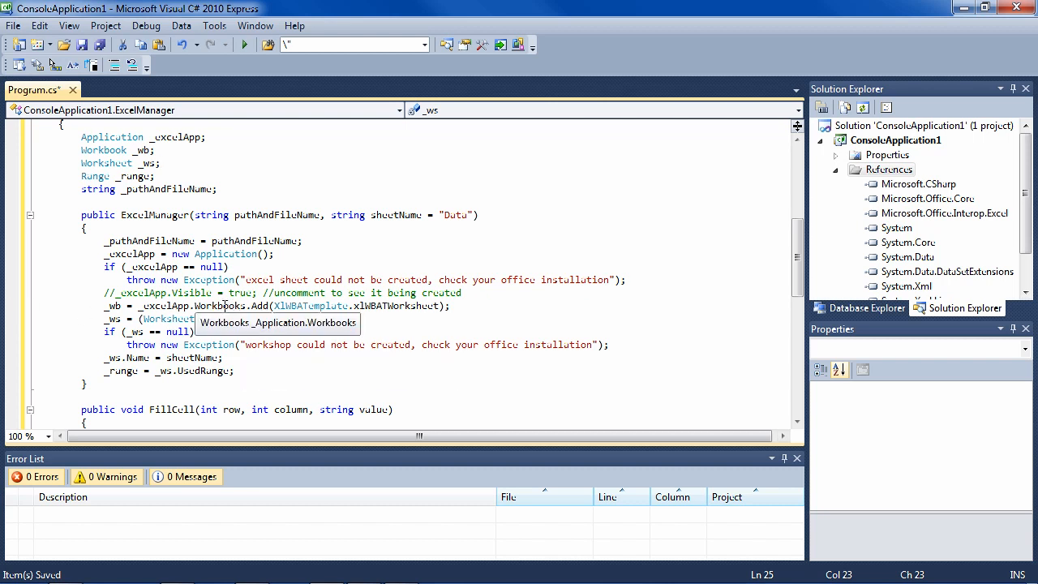
mouse_move(170, 306)
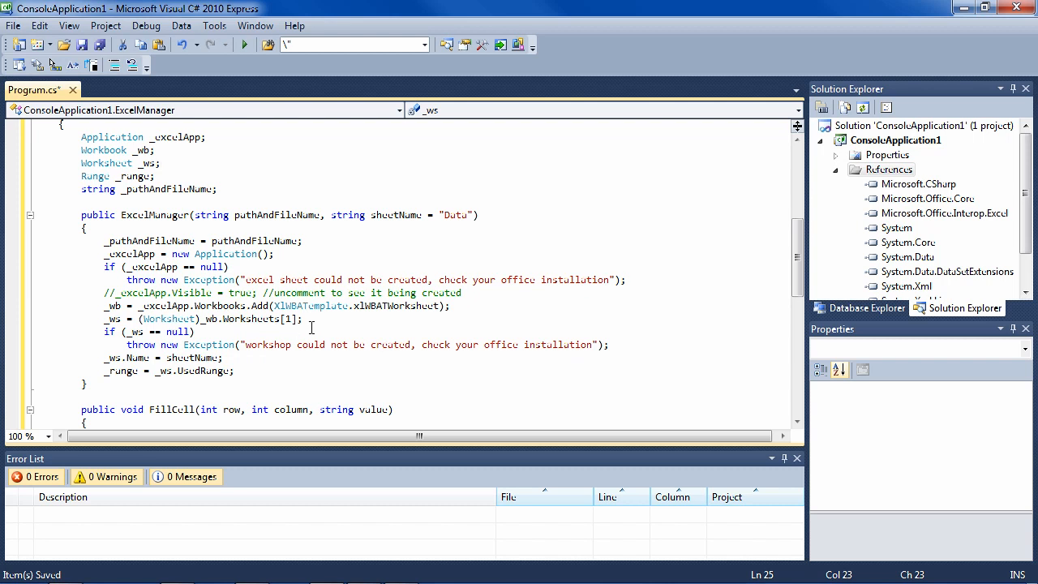
mouse_move(236, 331)
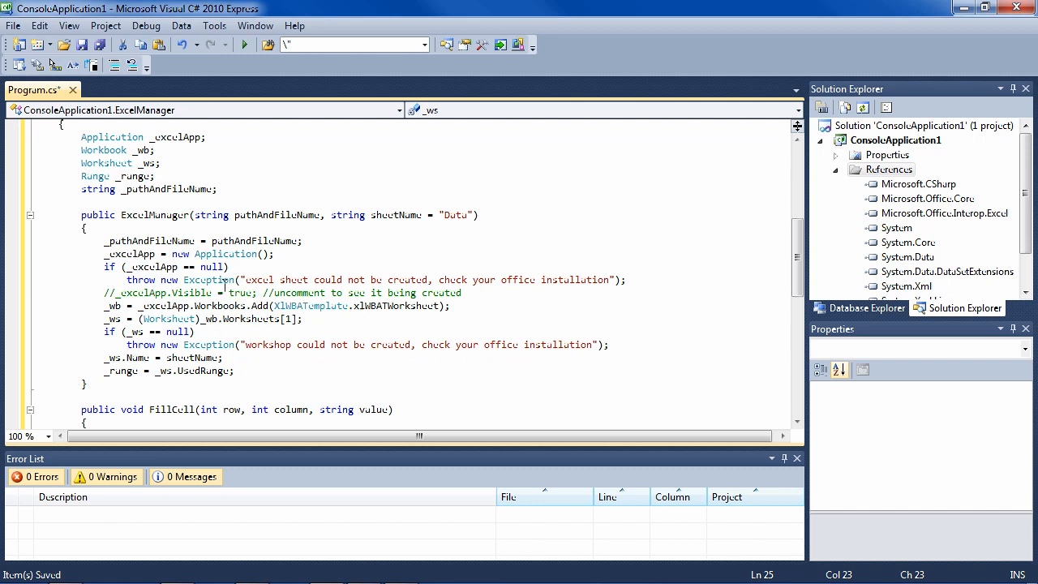
mouse_move(225, 306)
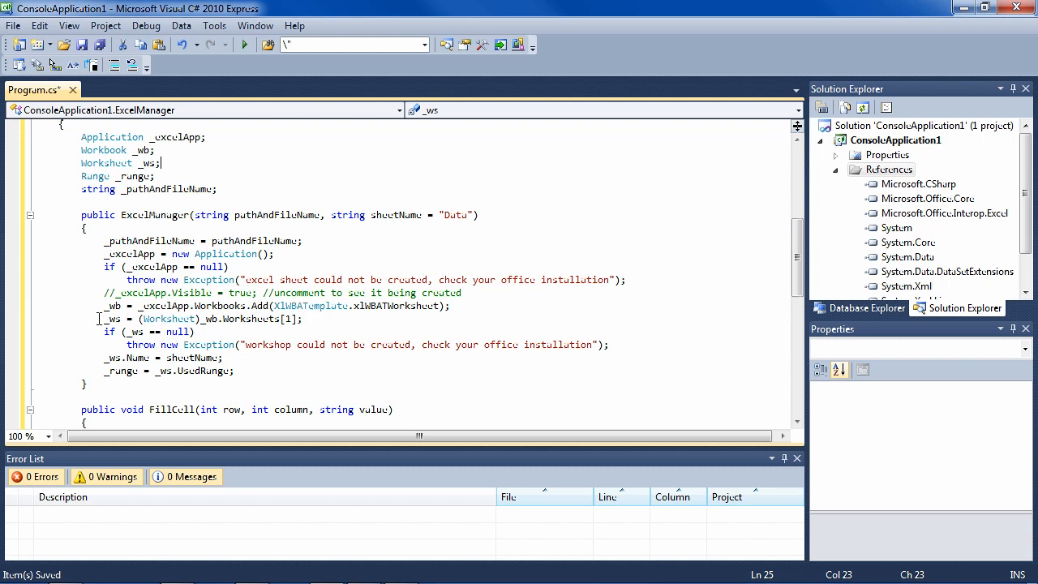
mouse_move(27, 363)
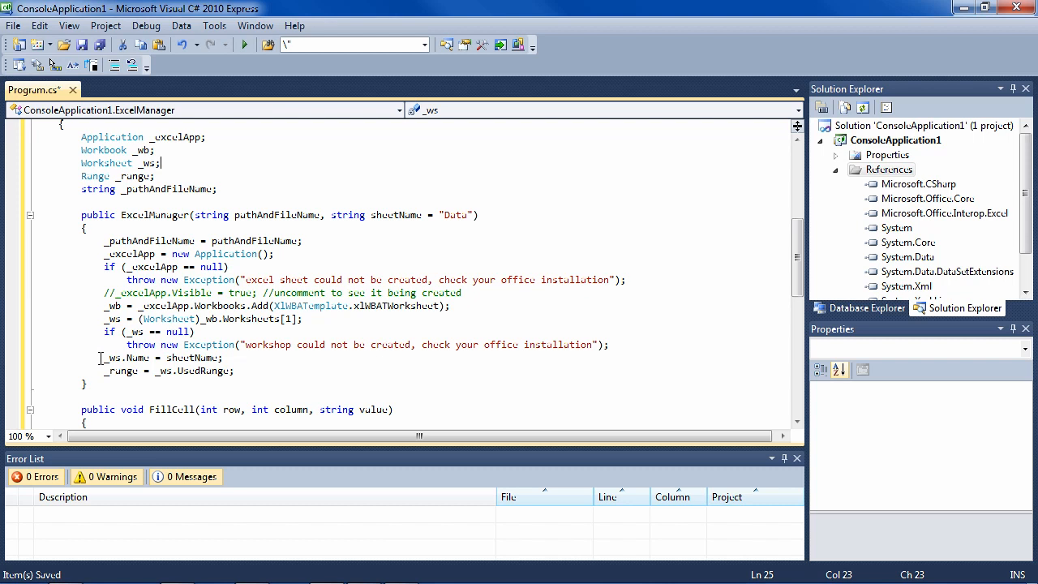
mouse_move(75, 374)
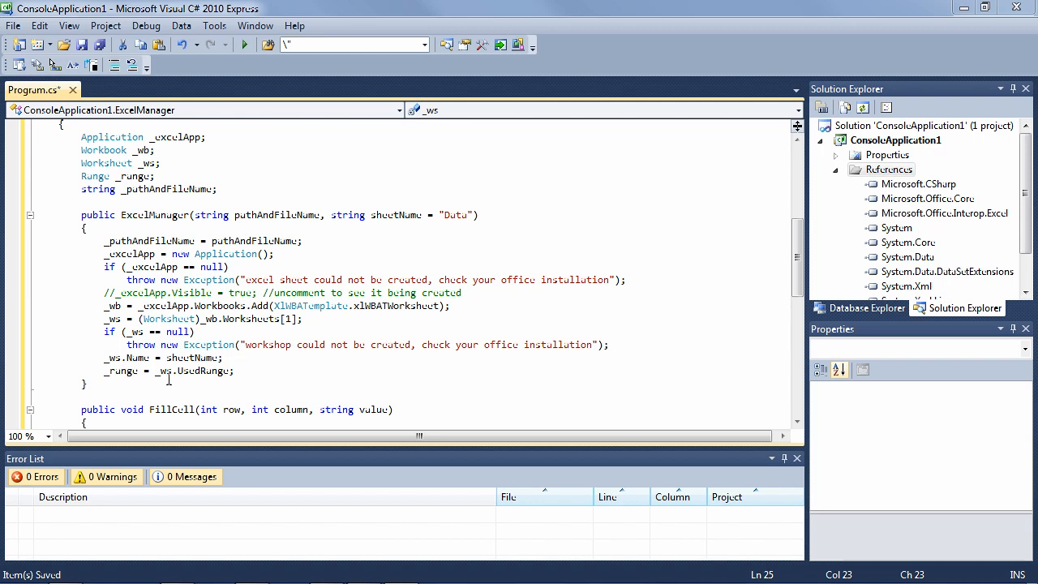
mouse_move(200, 370)
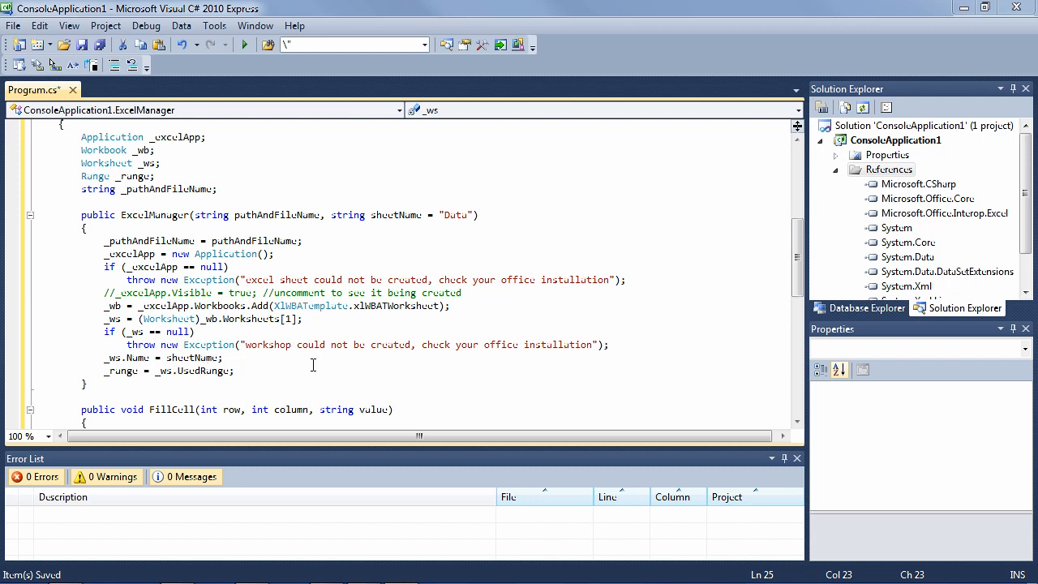
click(662, 330)
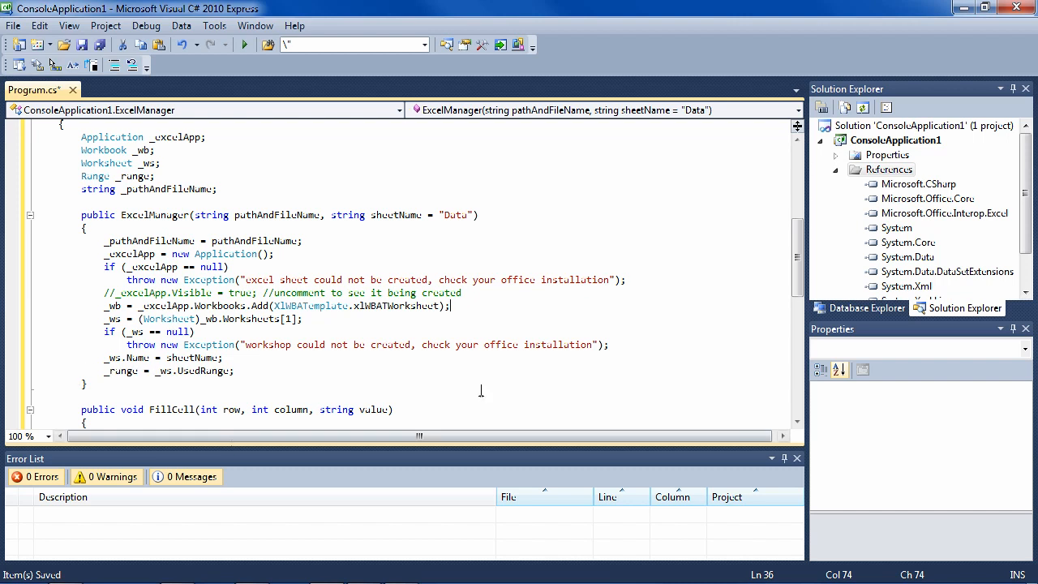
scroll(down, 3)
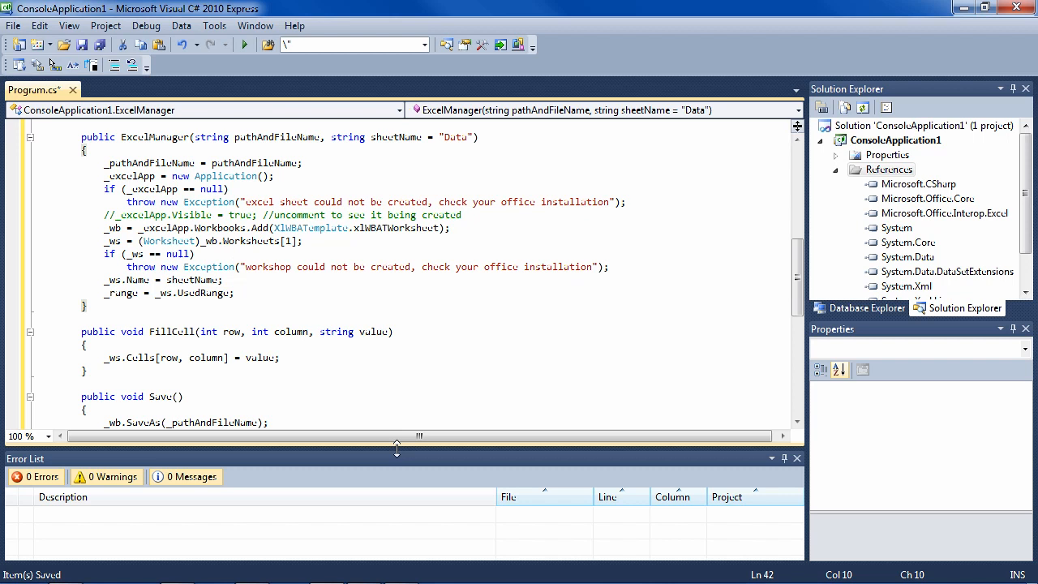
mouse_move(112, 358)
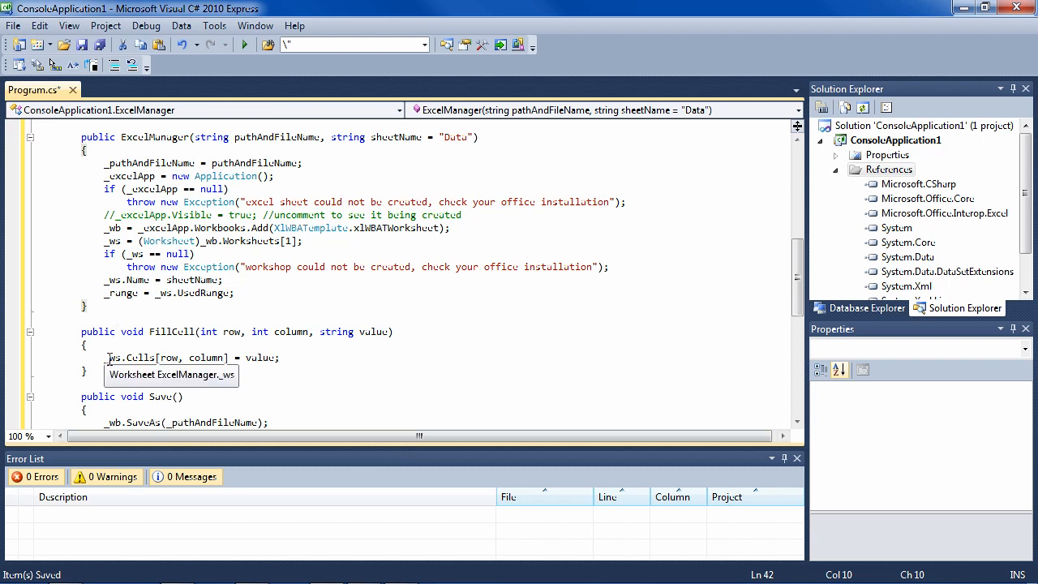
mouse_move(129, 280)
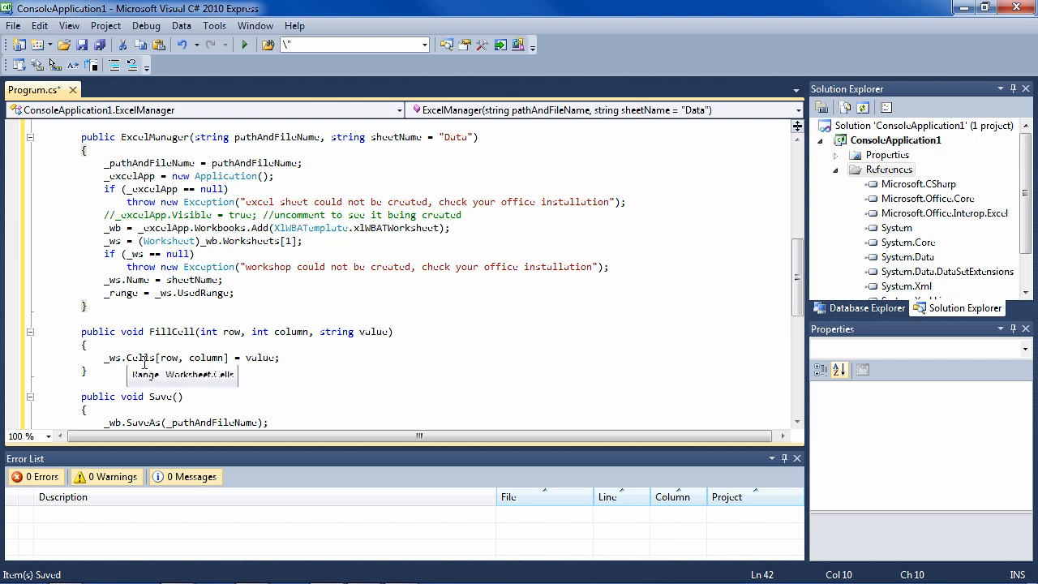
mouse_move(258, 357)
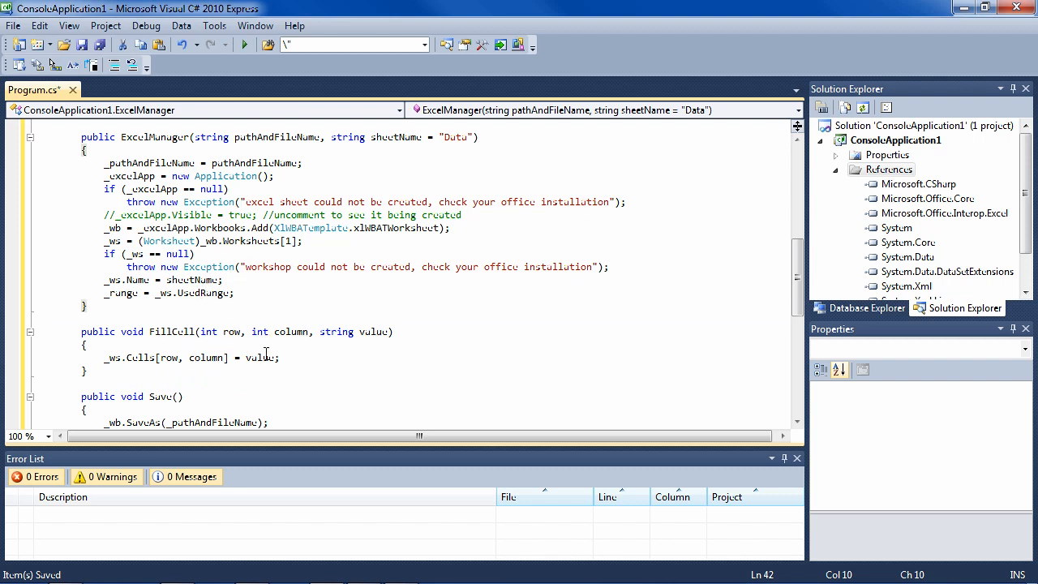
scroll(up, 3)
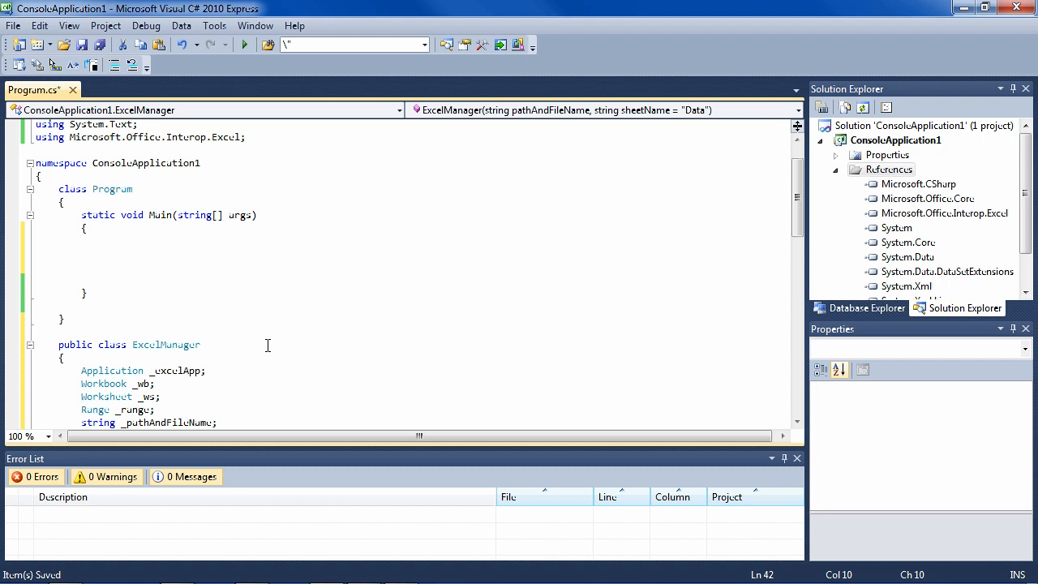
click(103, 253)
text(ExcelManager em =)
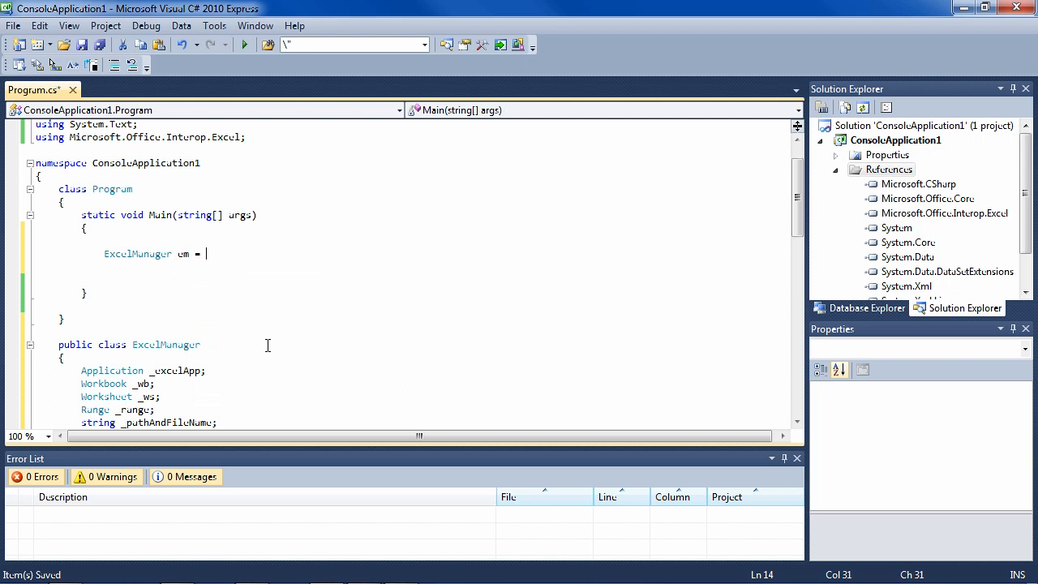
Step: In Main, create an ExcelManager for @"c:\test\report111.xlsx"
text(new ExcelManager()
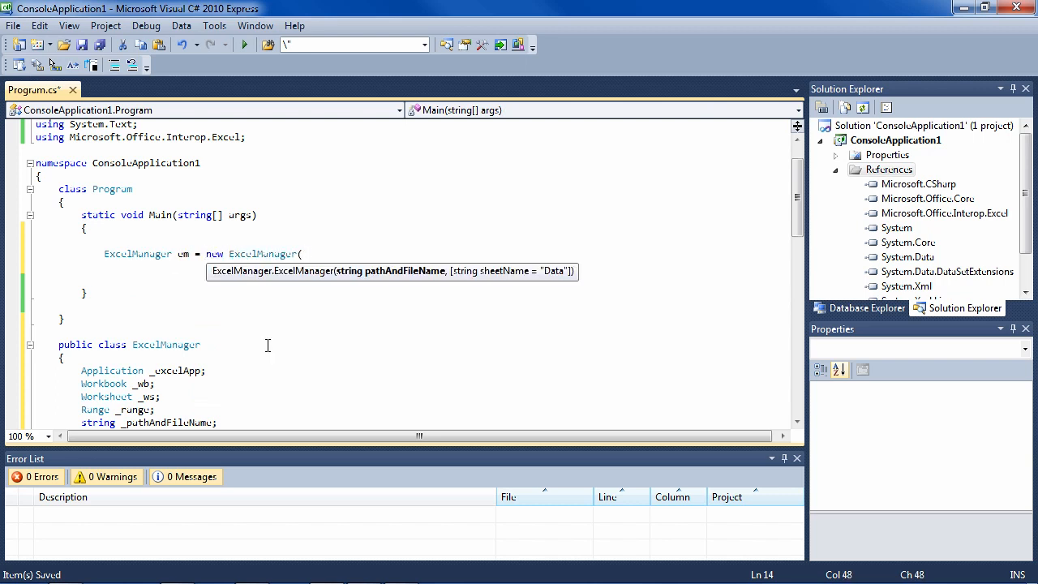
text(@"c:\t)
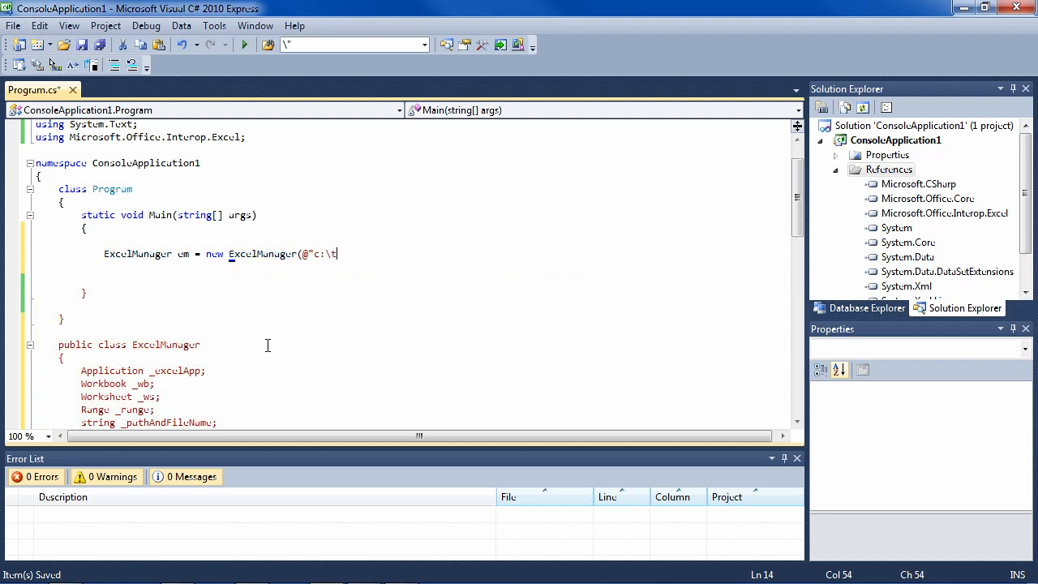
text(est\)
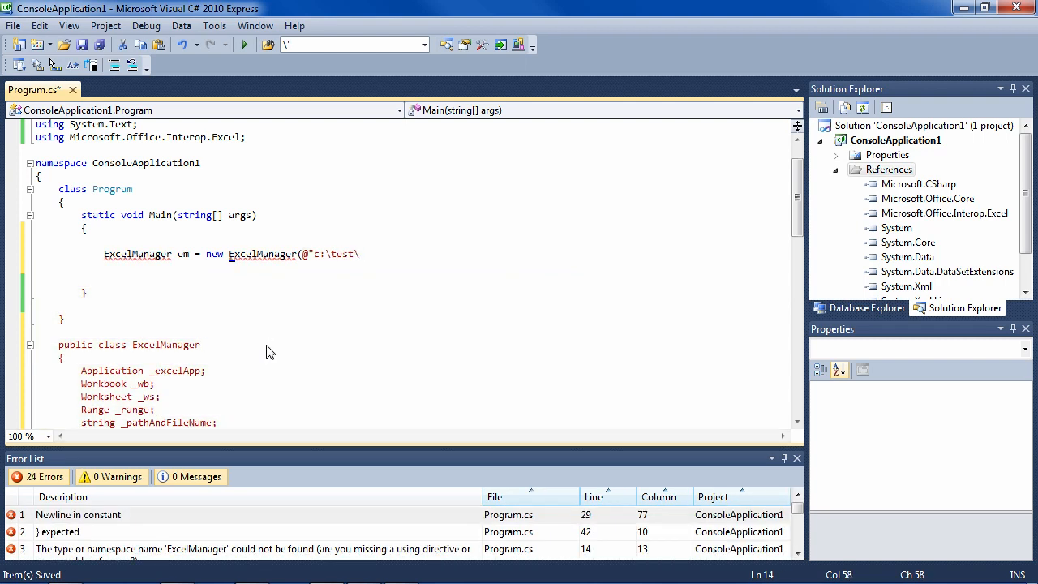
text(report111)
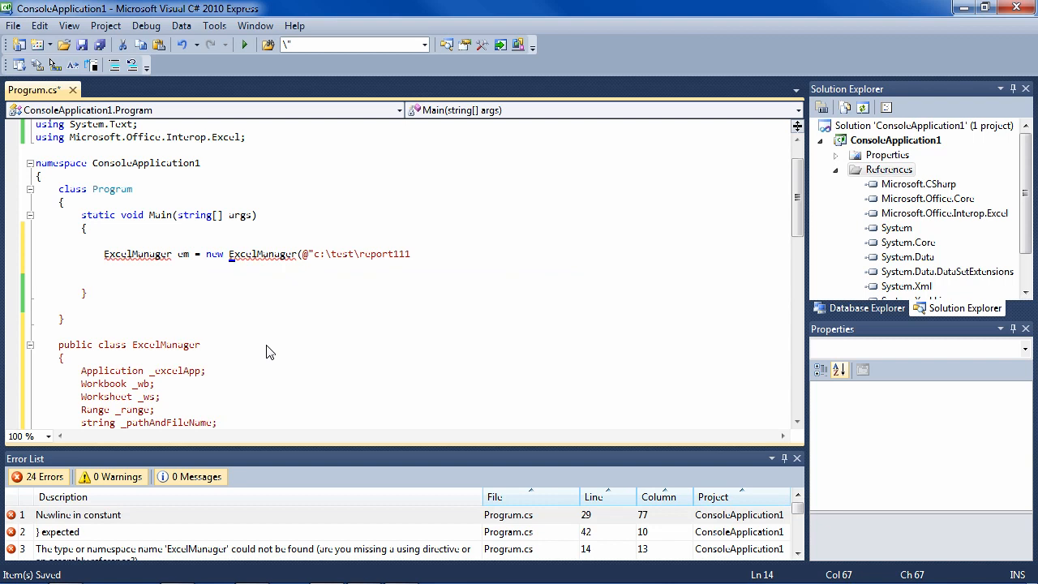
text(.xl)
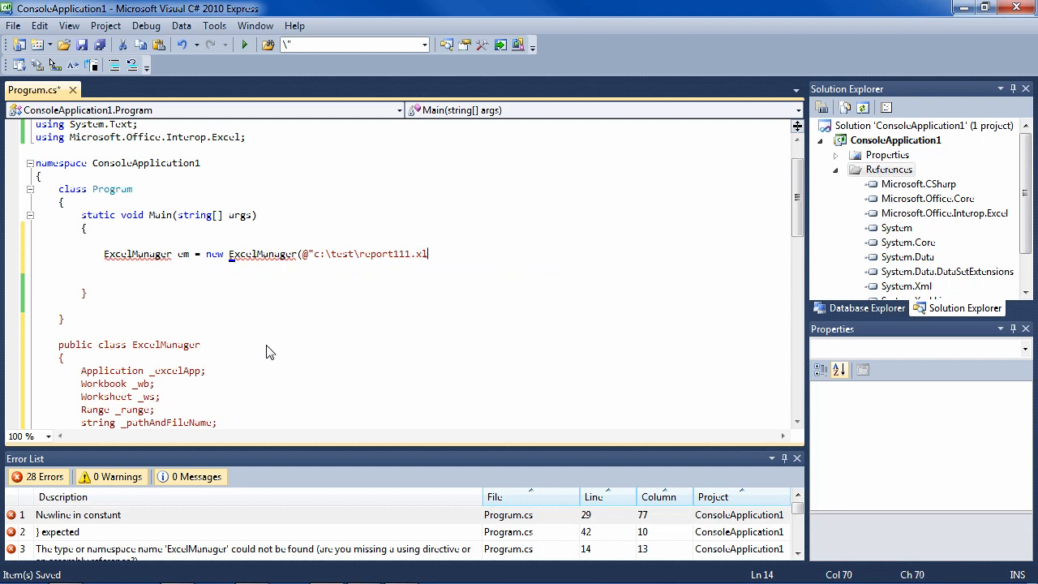
text(sx");)
text(em.FillCell)
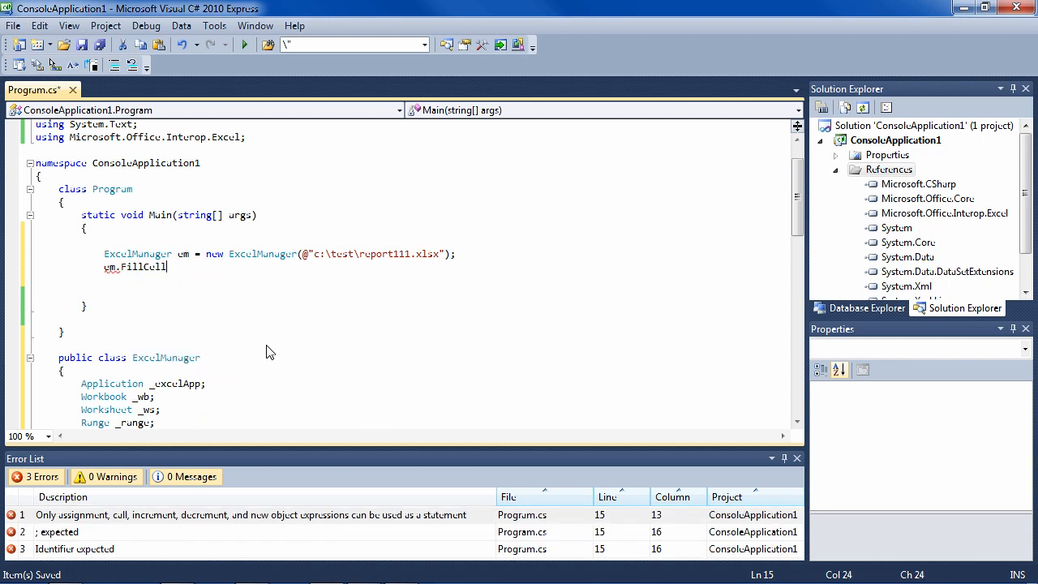
Step: Fill cell (1, 2) with "Jun" and review the Main code
text((1,2,)
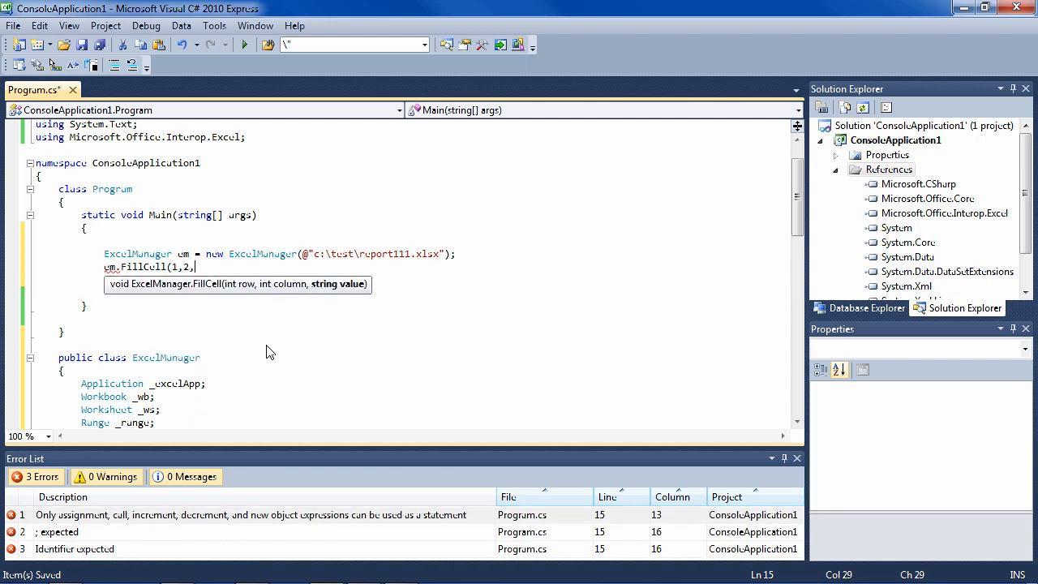
text("Jun");)
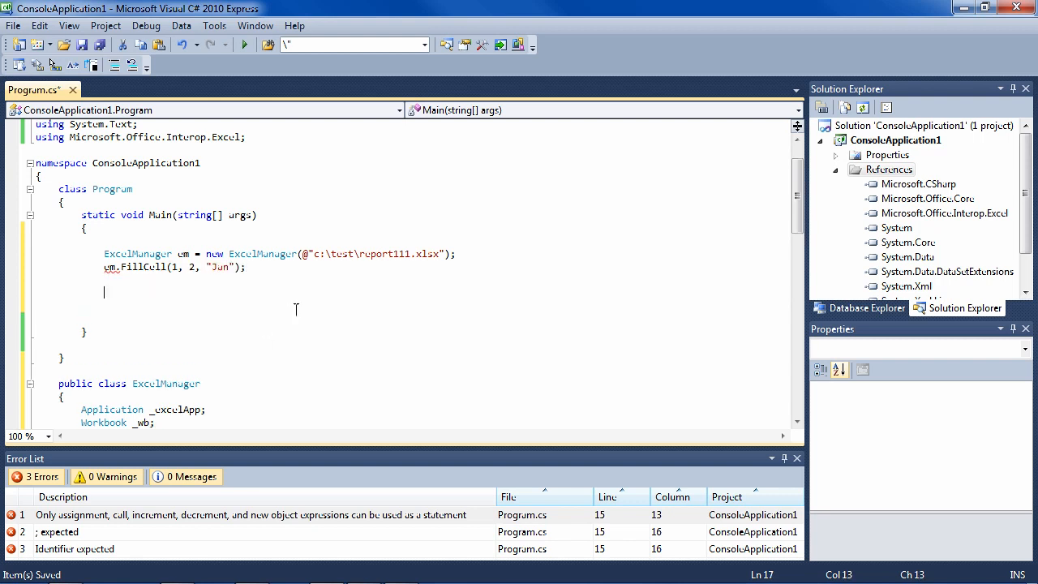
scroll(down, 3)
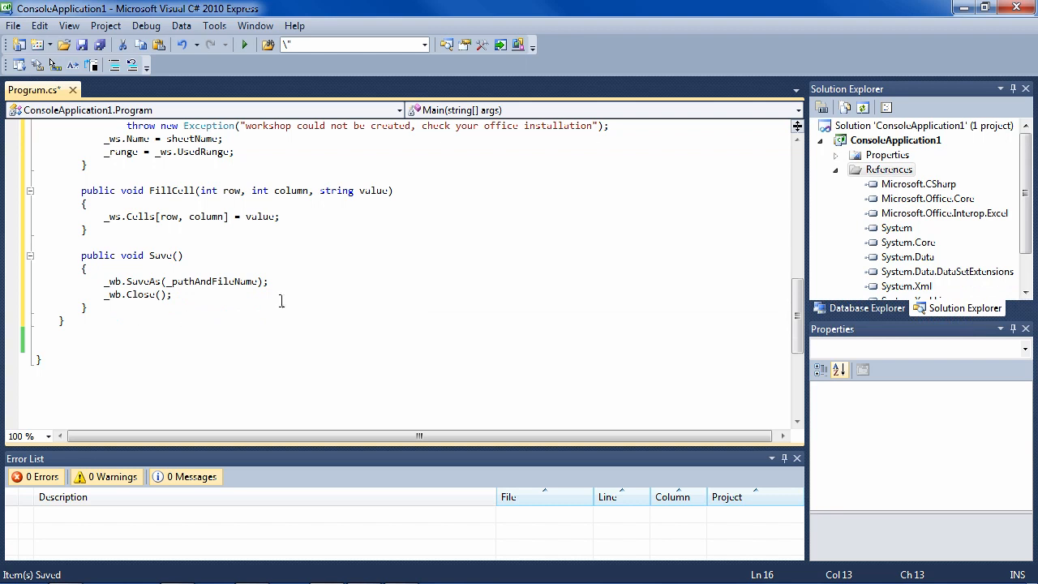
scroll(up, 3)
text(em.Save();)
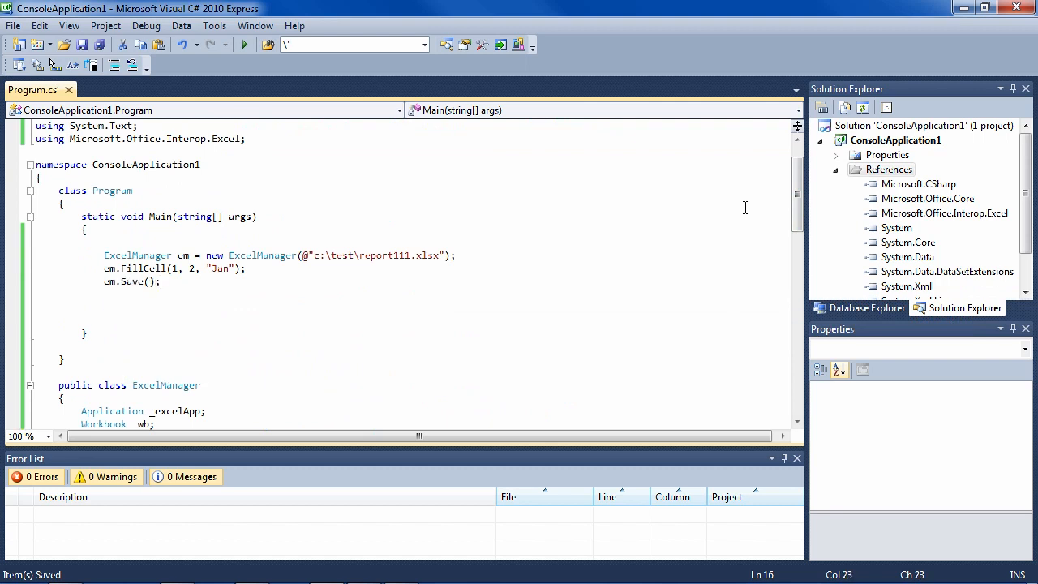
mouse_move(381, 255)
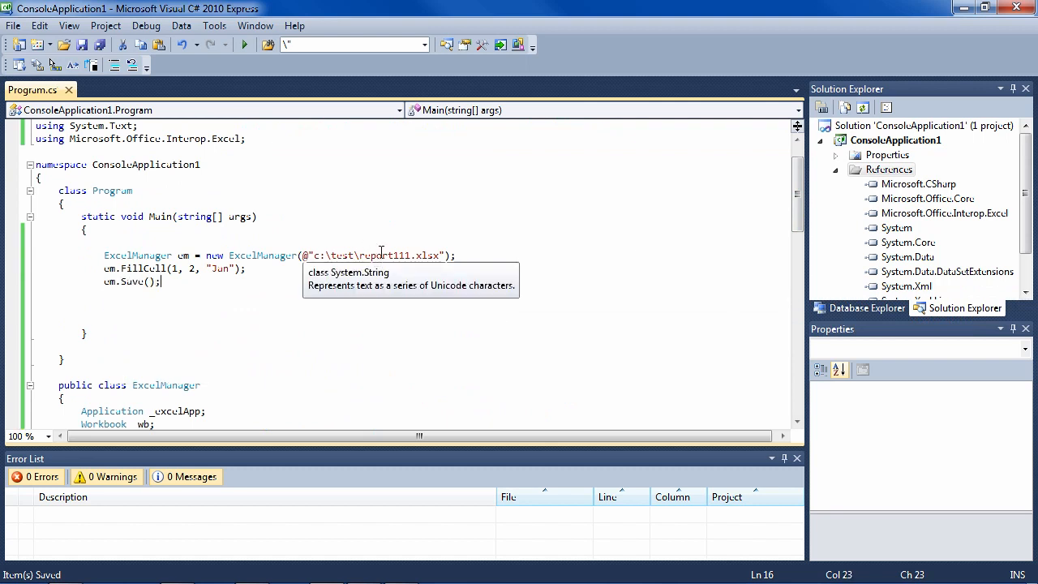
Step: Run the program to generate report111.xlsx
click(244, 45)
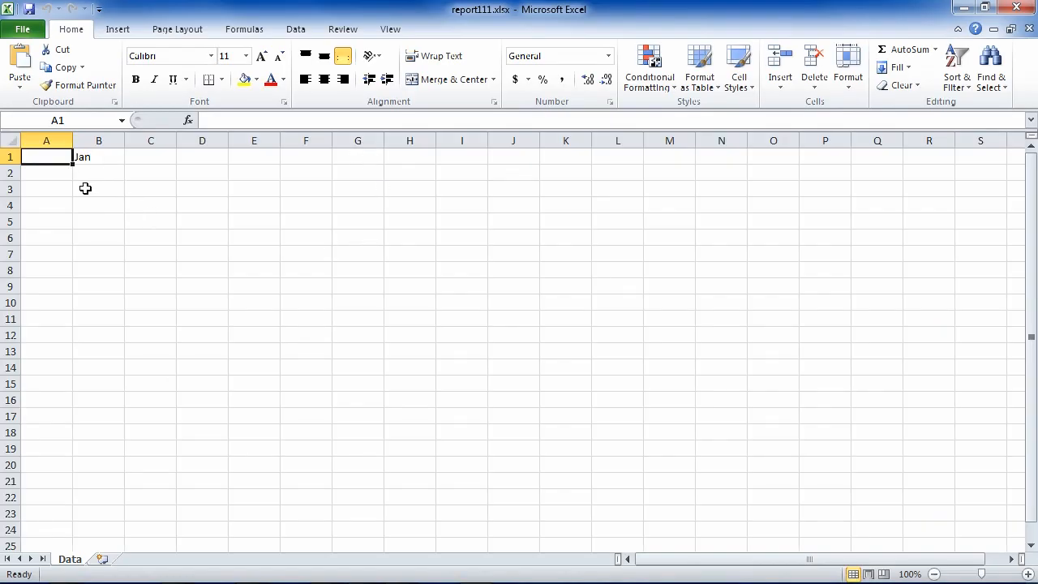
mouse_move(47, 171)
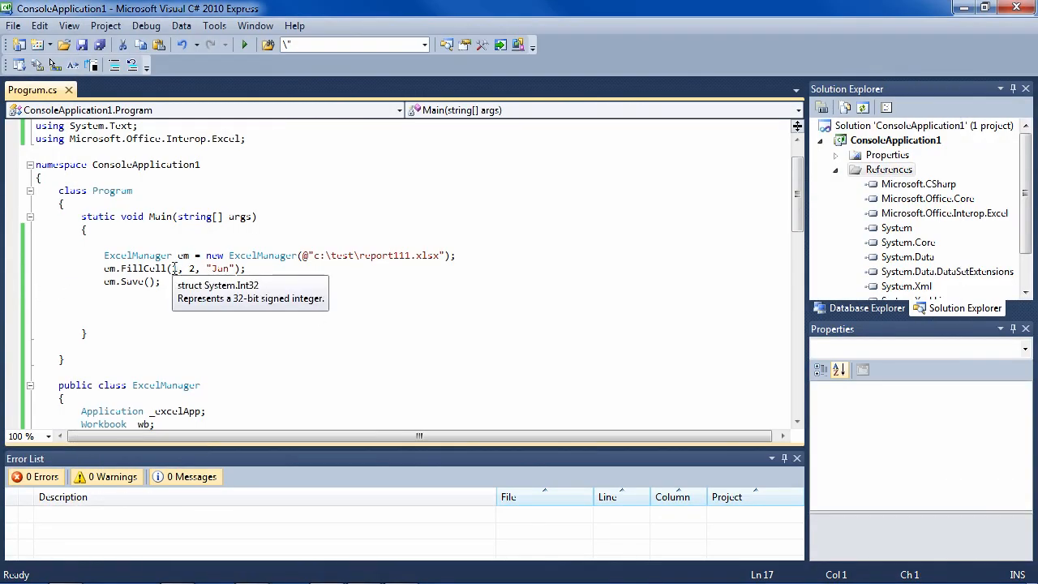
Step: Add further FillCell lines in Main, then open report111.xlsx from the test folder
click(245, 268)
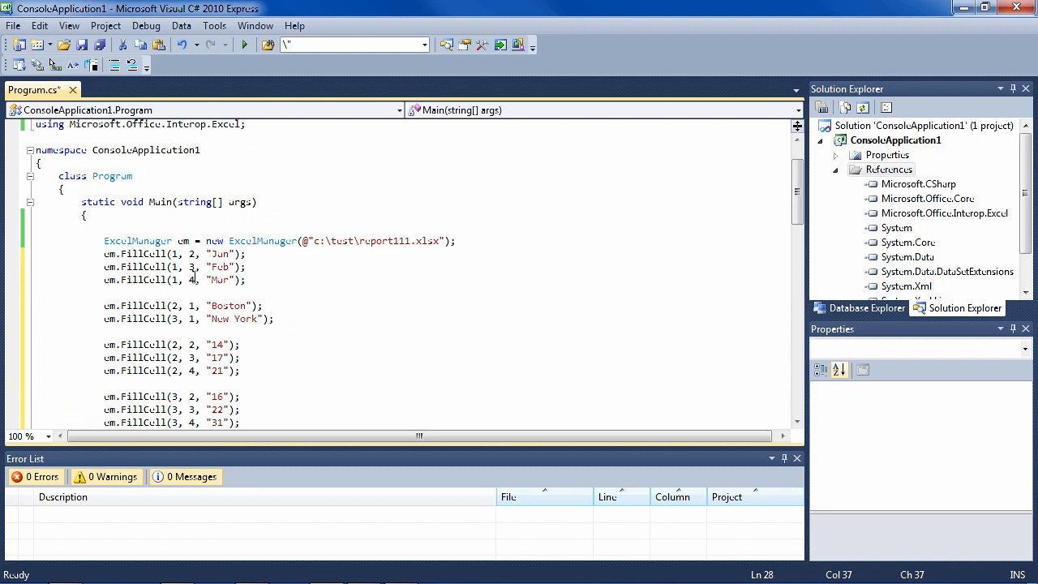
mouse_move(352, 277)
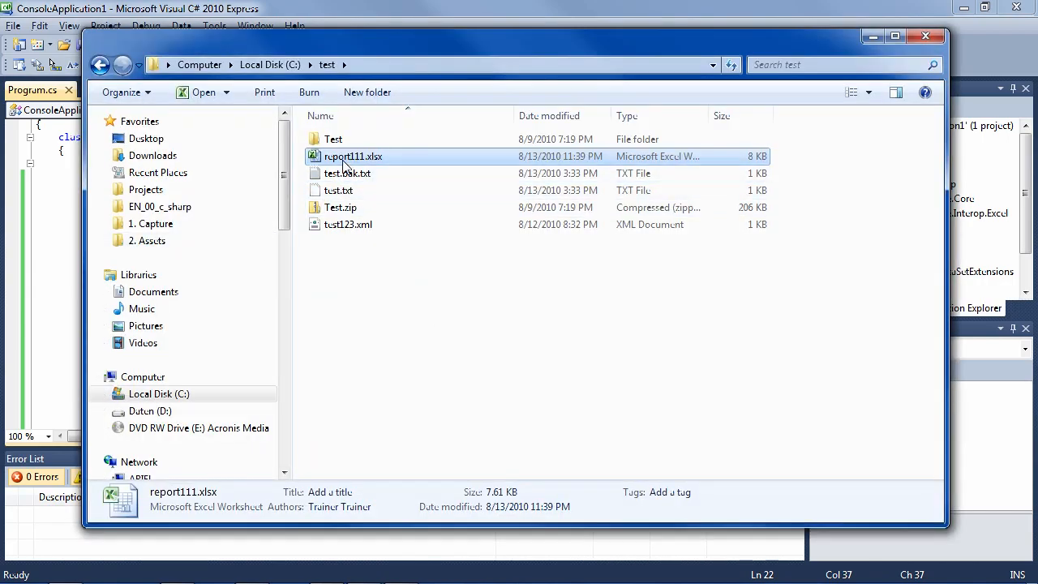
double_click(353, 155)
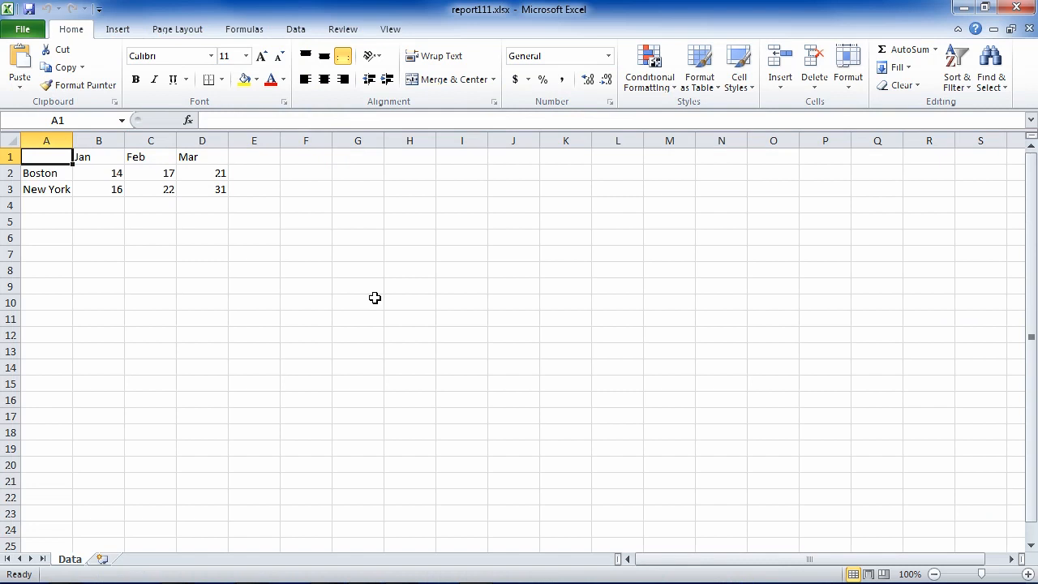
mouse_move(314, 311)
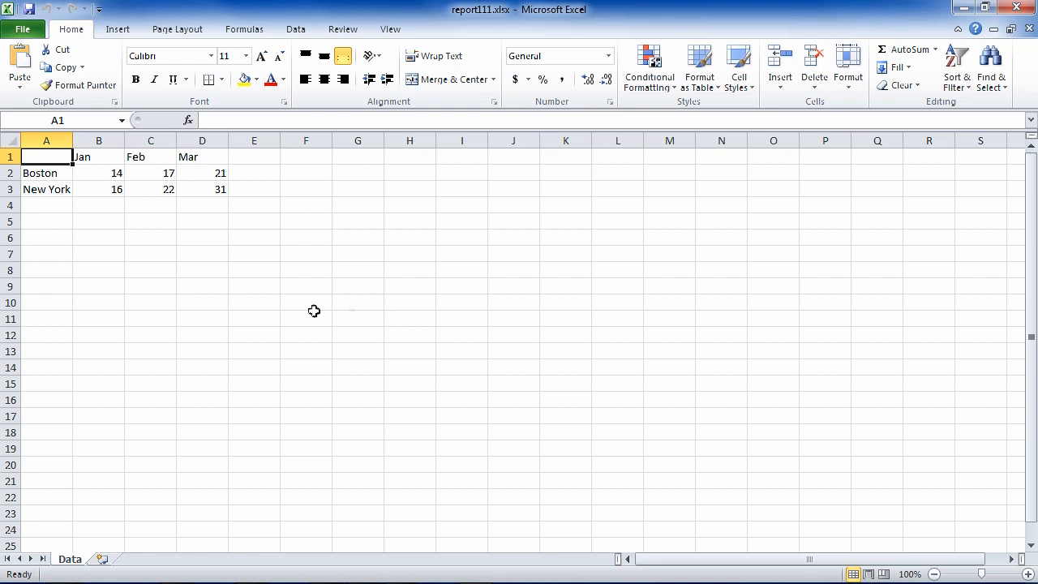
mouse_move(161, 207)
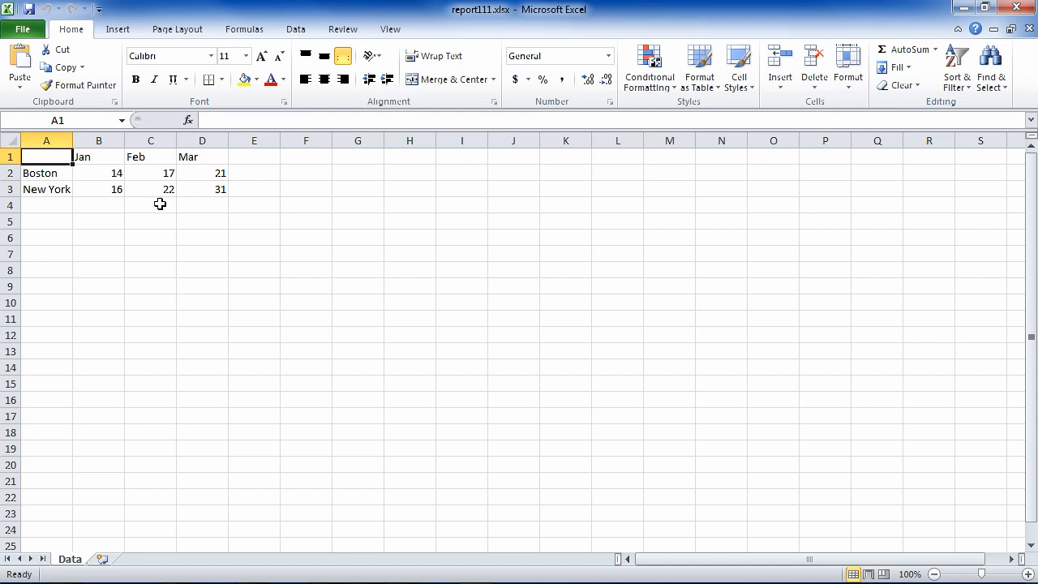
mouse_move(154, 212)
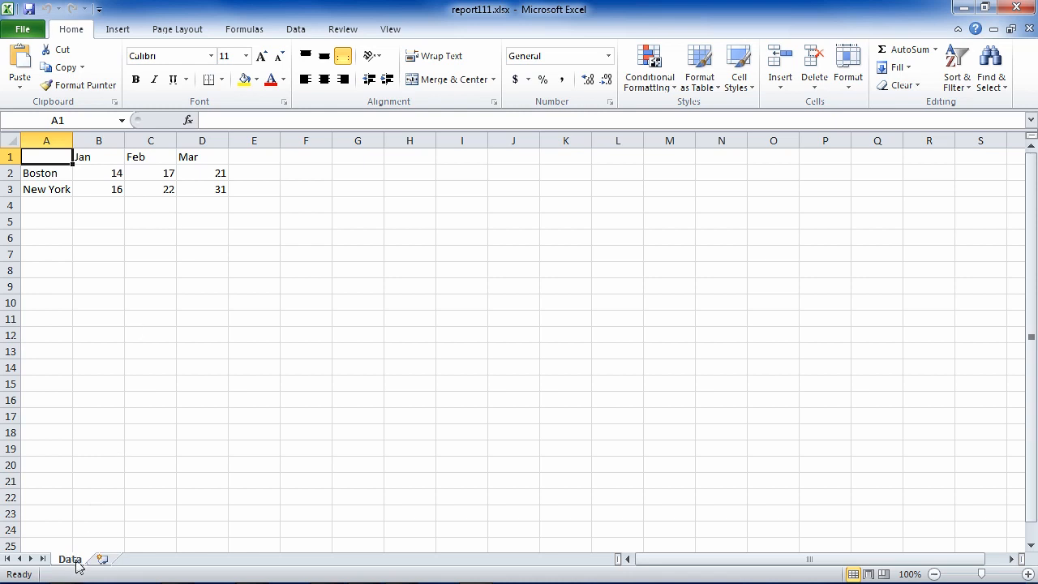
mouse_move(432, 578)
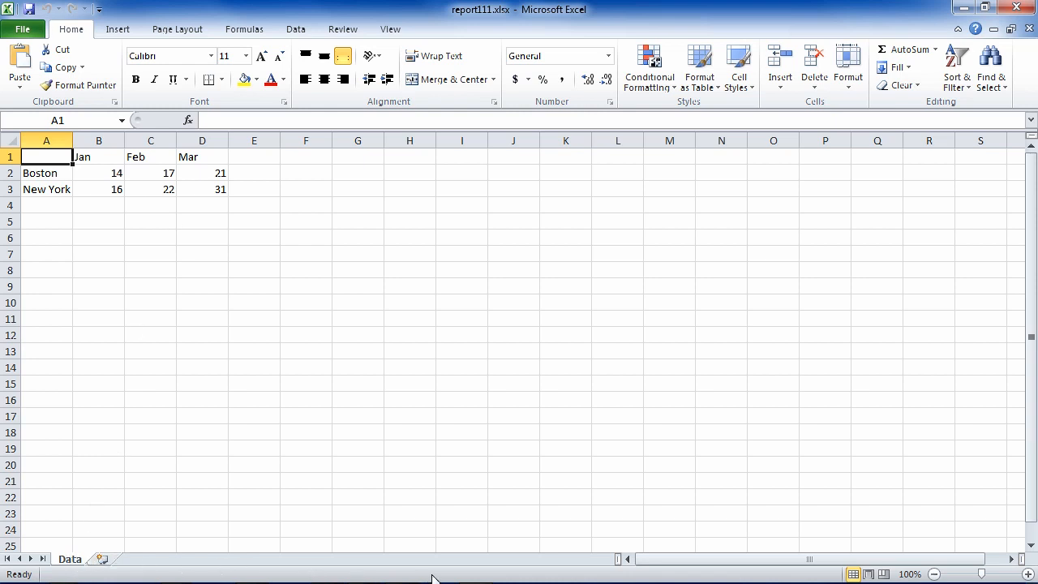
mouse_move(497, 369)
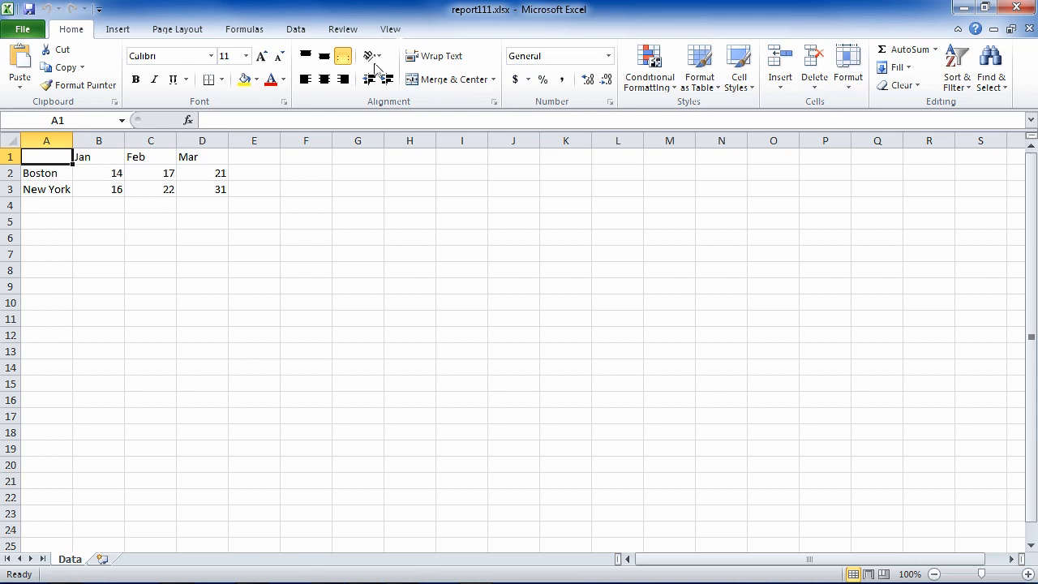
mouse_move(559, 295)
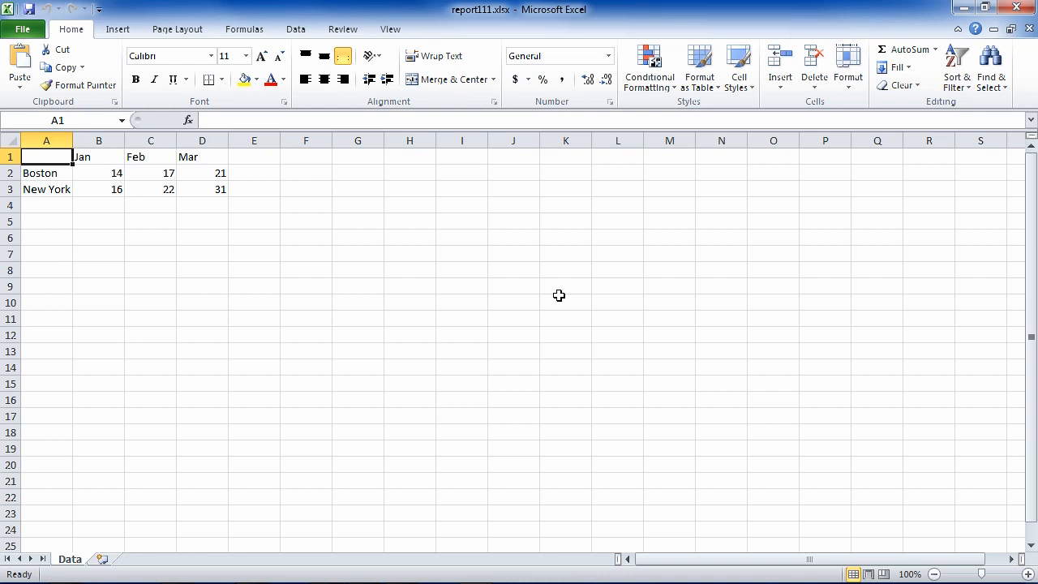
mouse_move(510, 386)
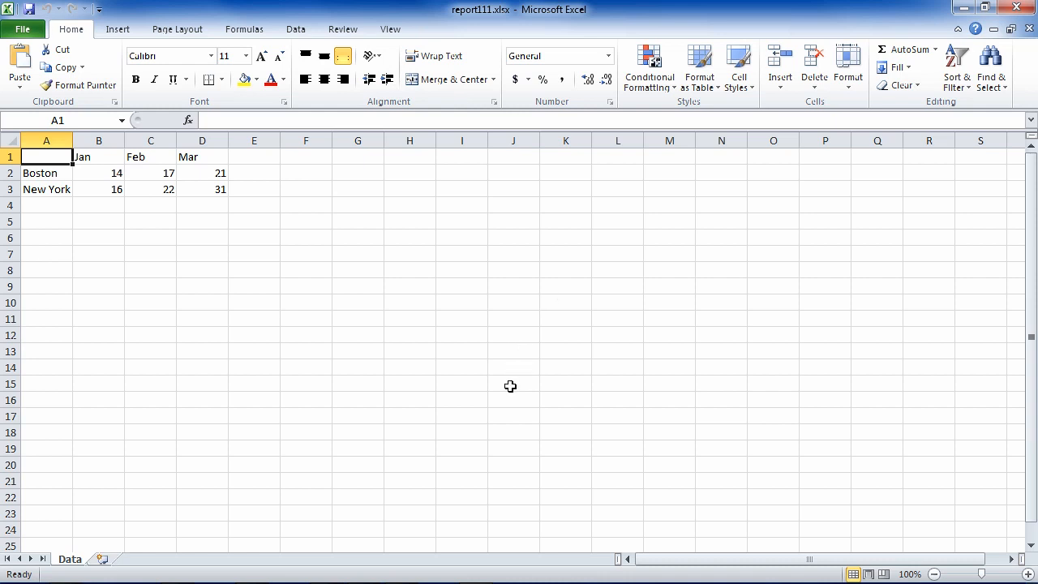
mouse_move(155, 193)
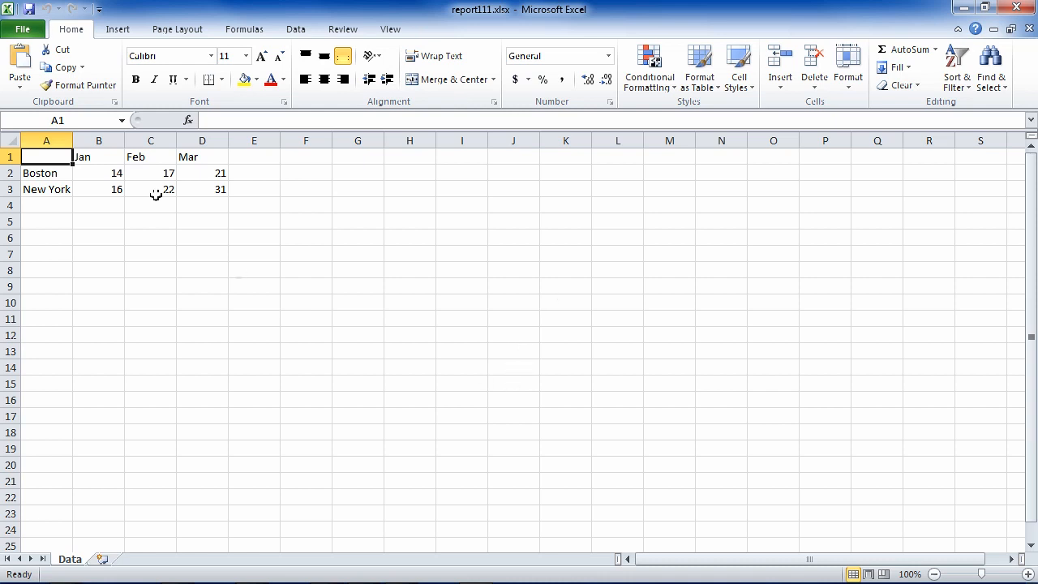
Step: Insert a 2-D line chart from the Insert ribbon's Line chart list
click(117, 28)
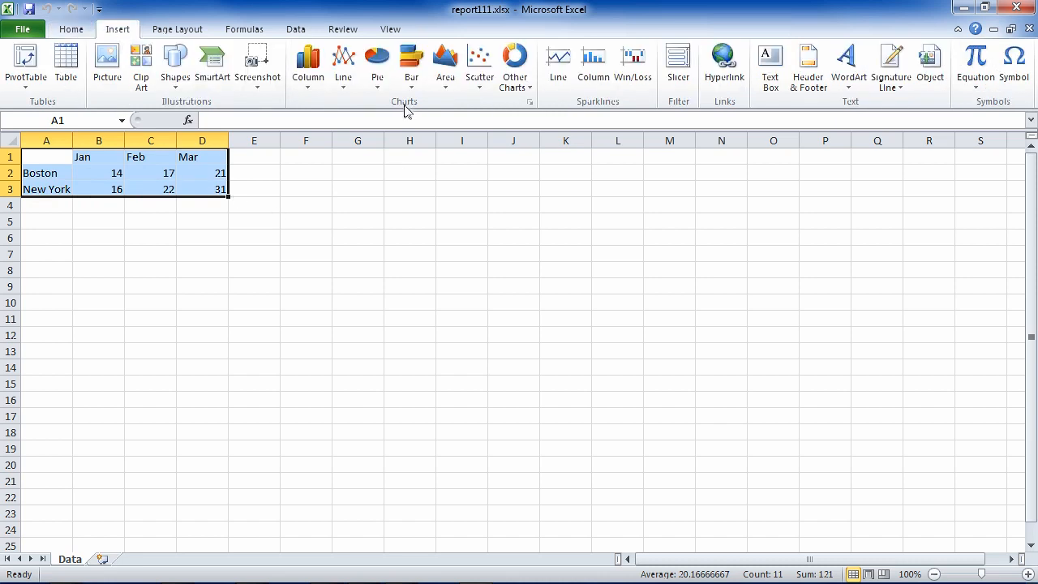
click(343, 65)
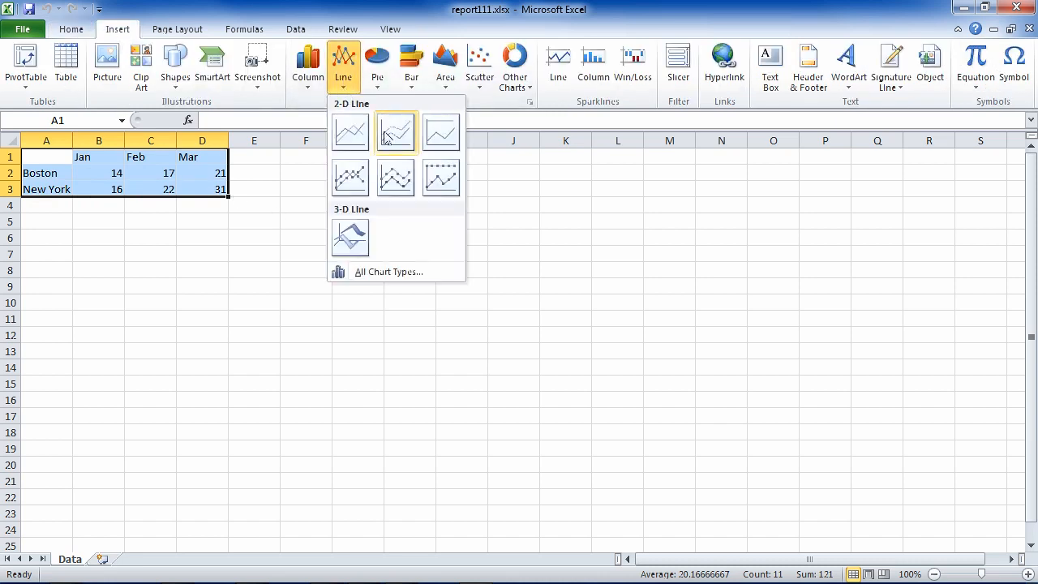
click(394, 131)
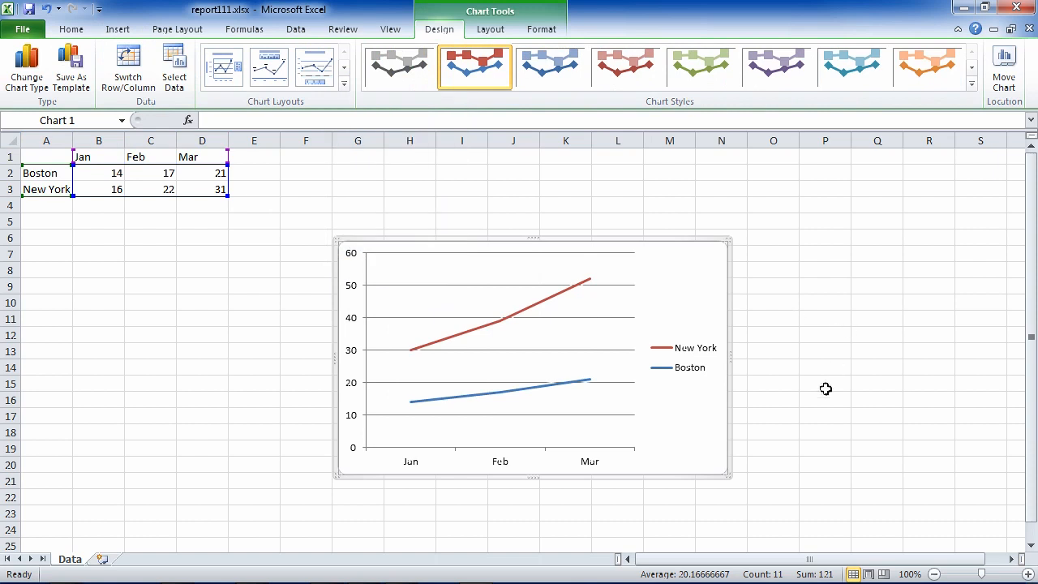
mouse_move(826, 399)
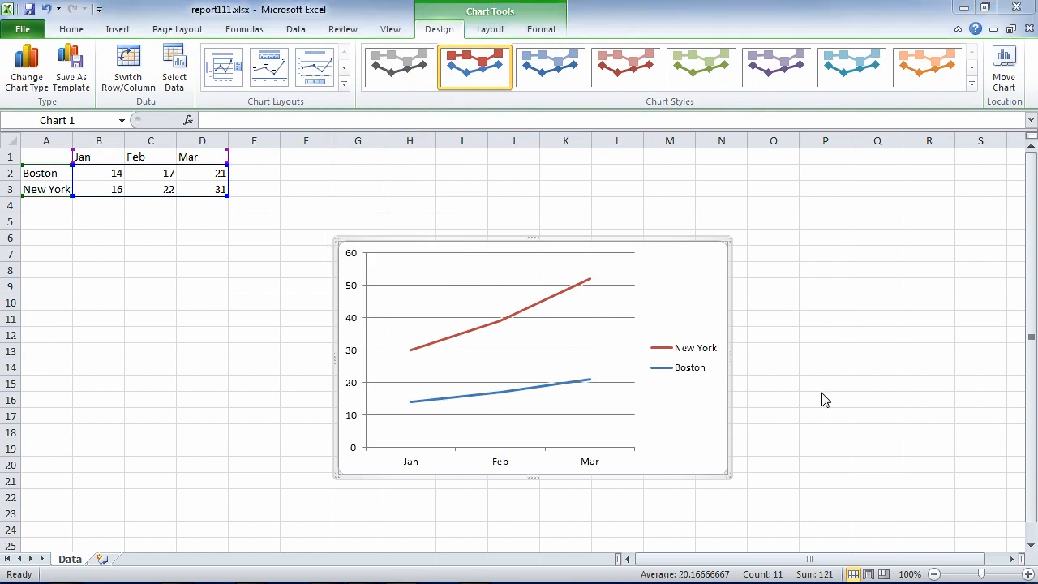